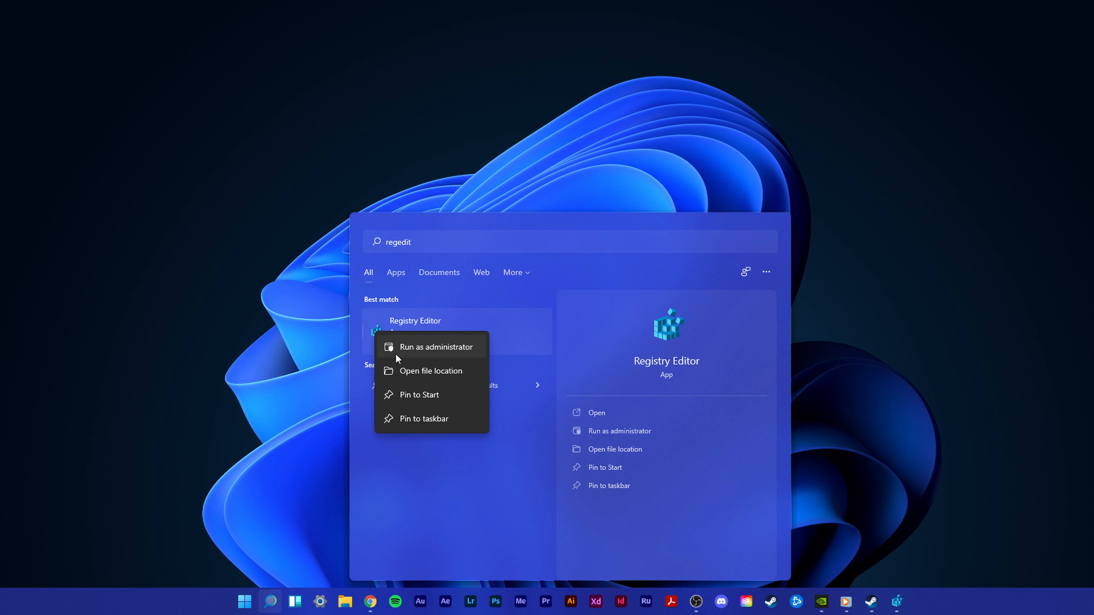
Launch Registry Editor as administrator from the Start search results
click(433, 347)
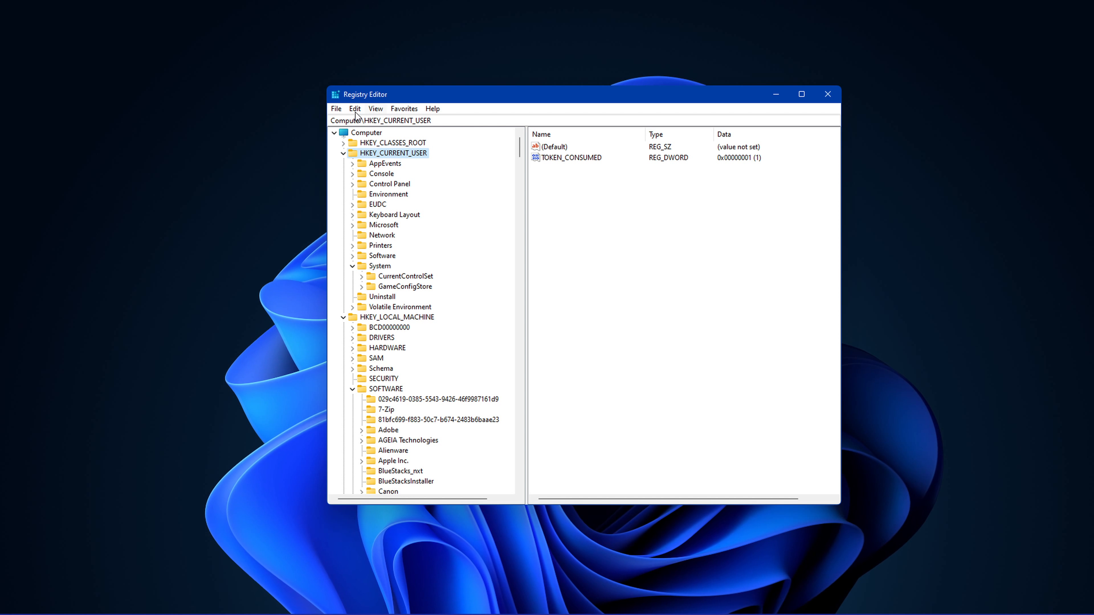
Export the HKEY_CURRENT_USER branch as a .reg file named 123 on the Desktop
click(336, 108)
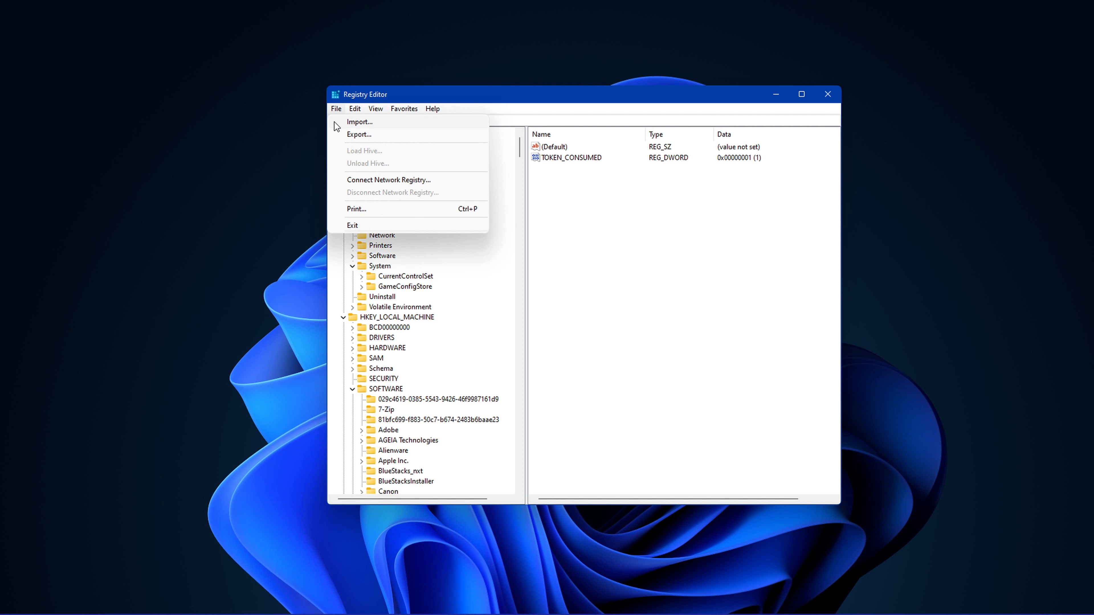
click(358, 134)
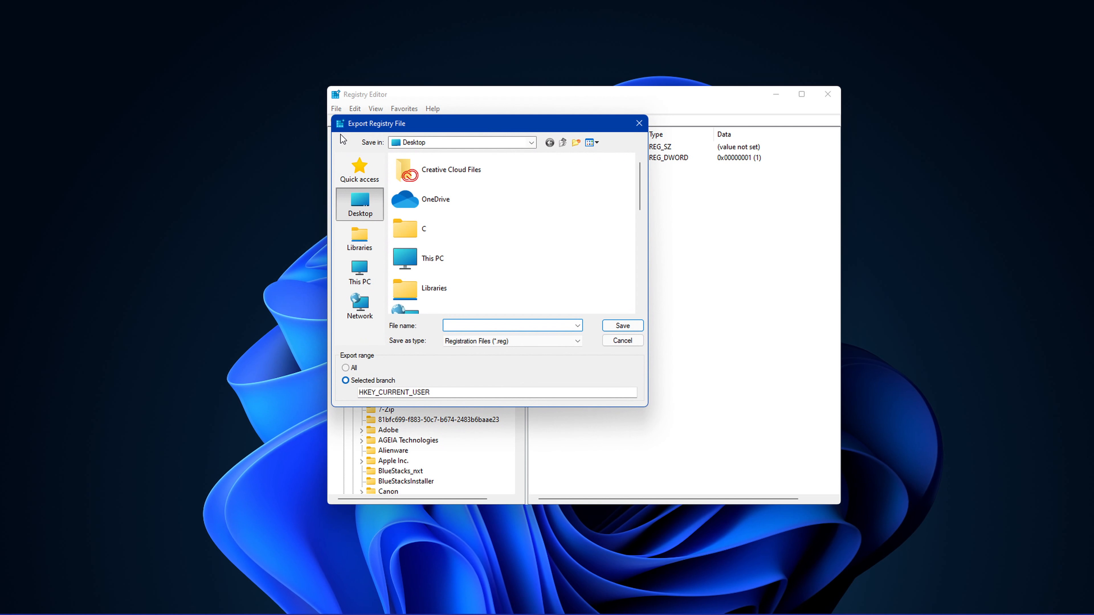
text(123)
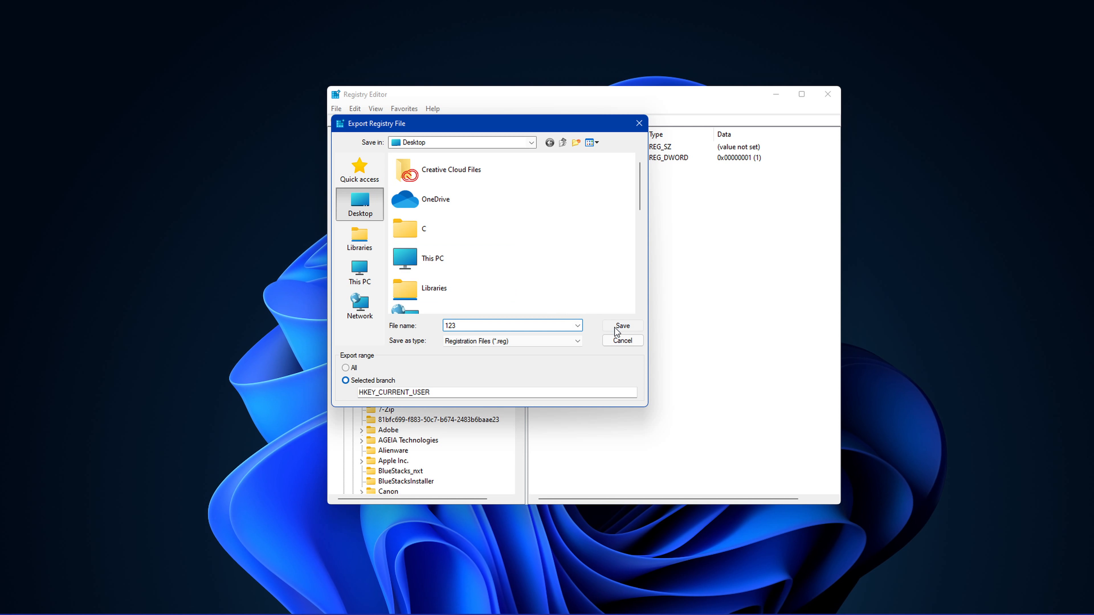
click(621, 326)
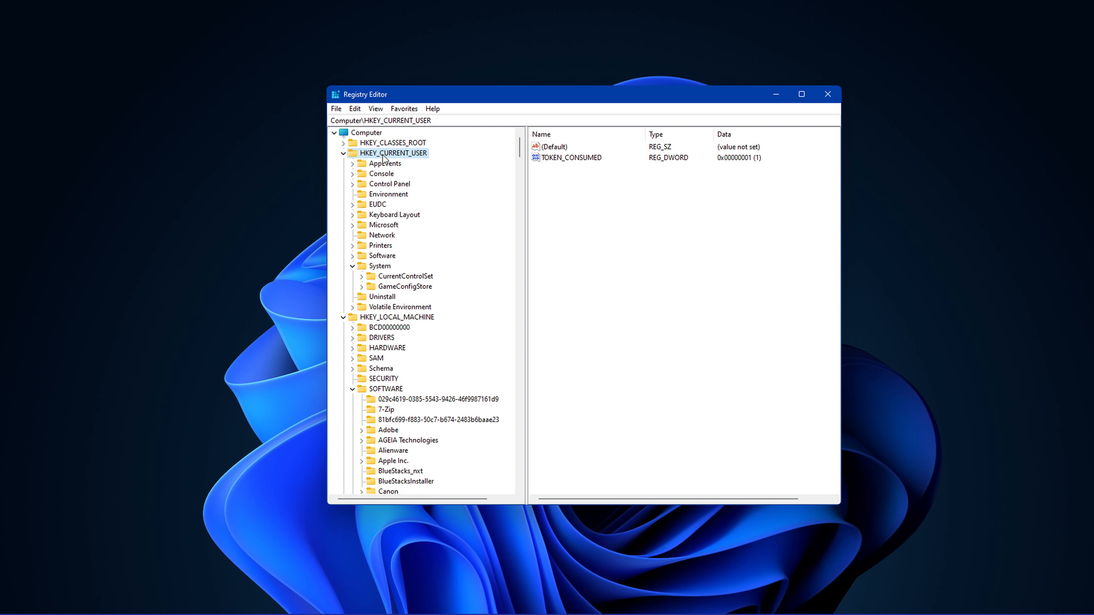
In HKCU\System\GameConfigStore, confirm GameDVR_Enabled at value 0
click(380, 266)
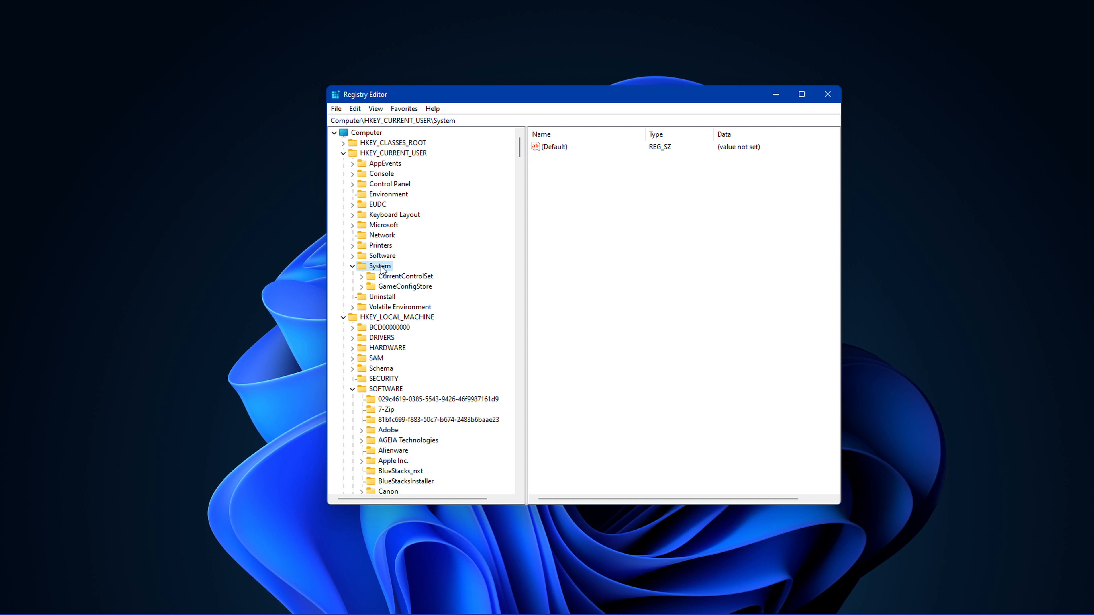
click(404, 287)
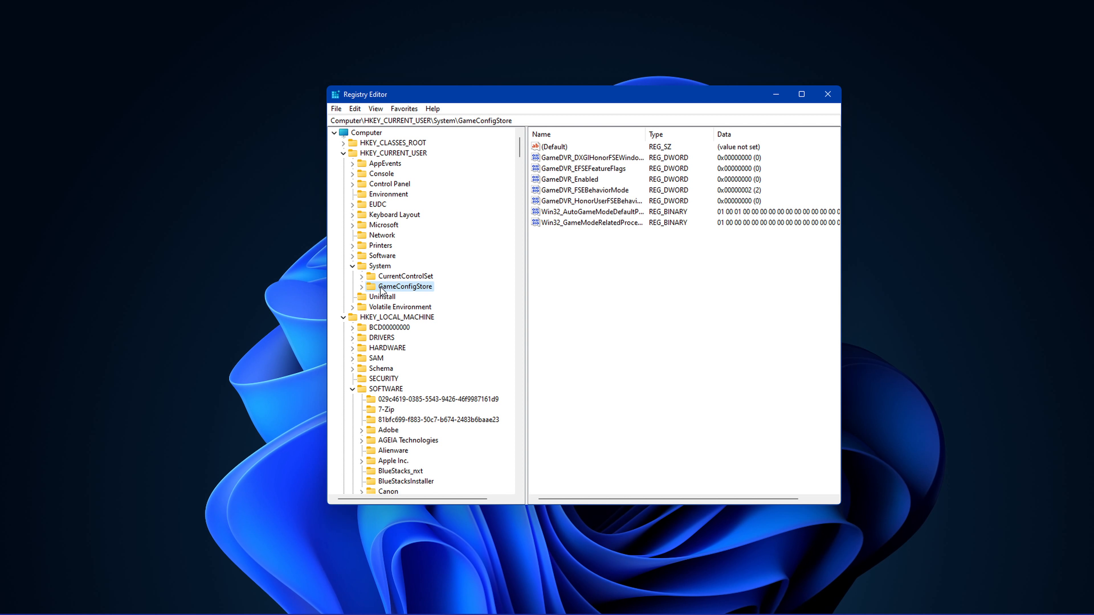
mouse_move(425, 293)
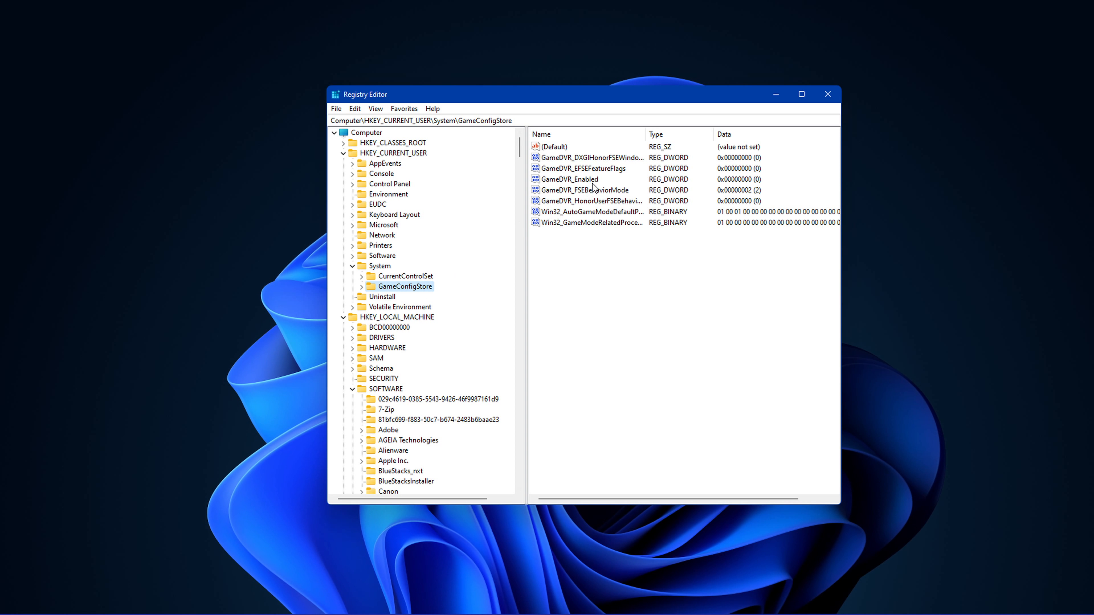
click(568, 179)
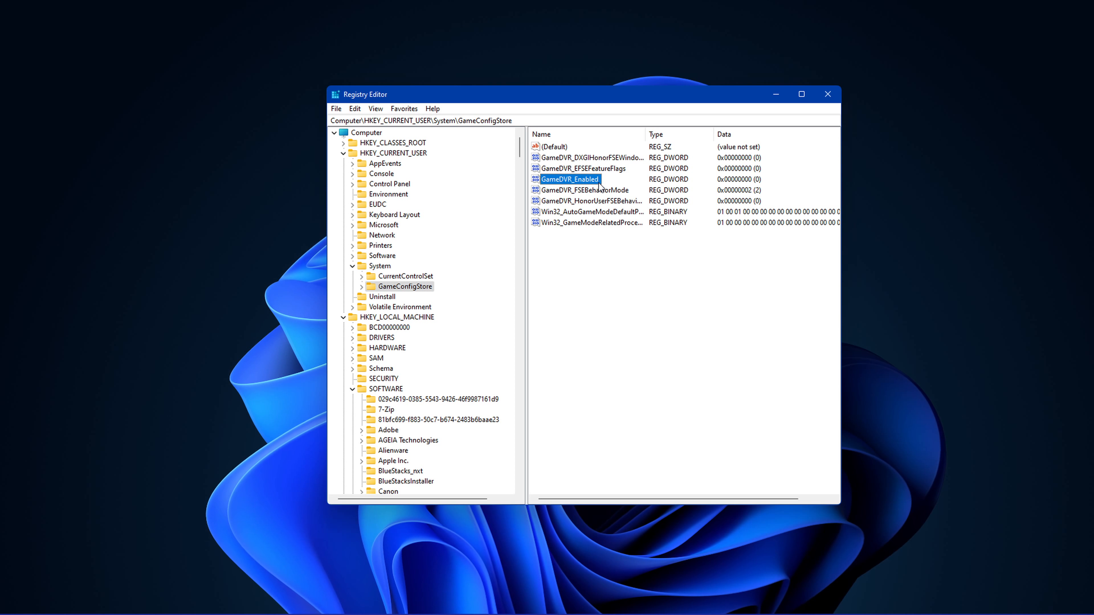
double_click(570, 180)
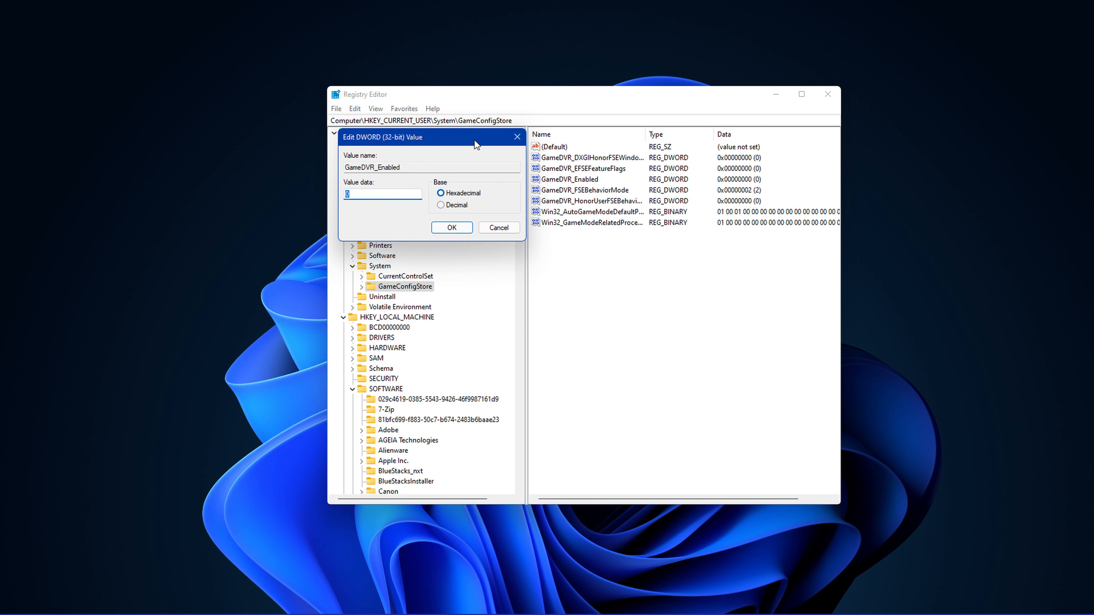
mouse_move(349, 208)
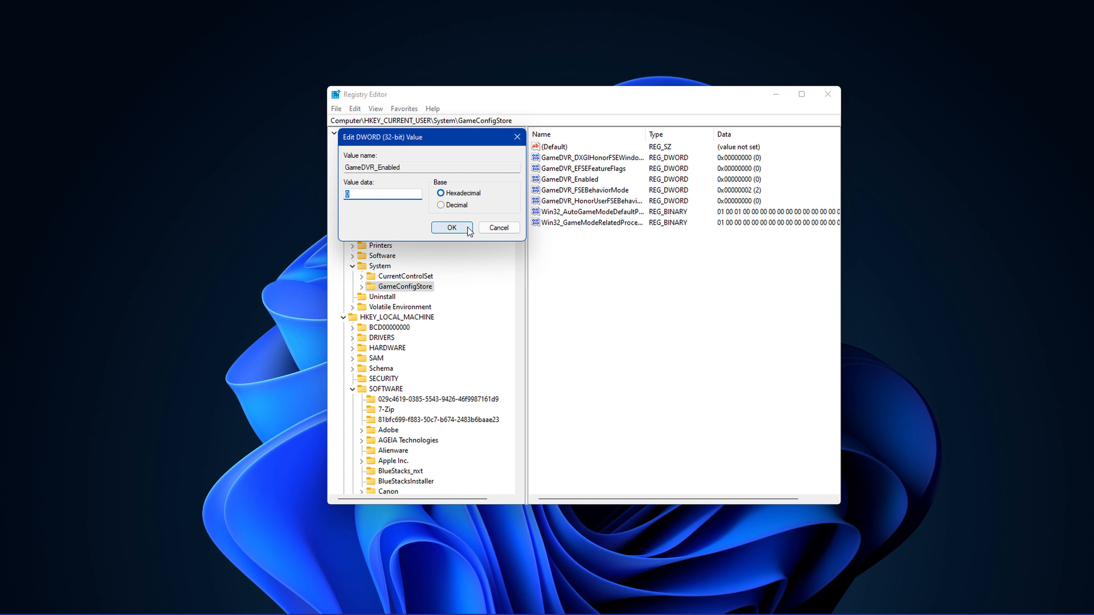
click(452, 228)
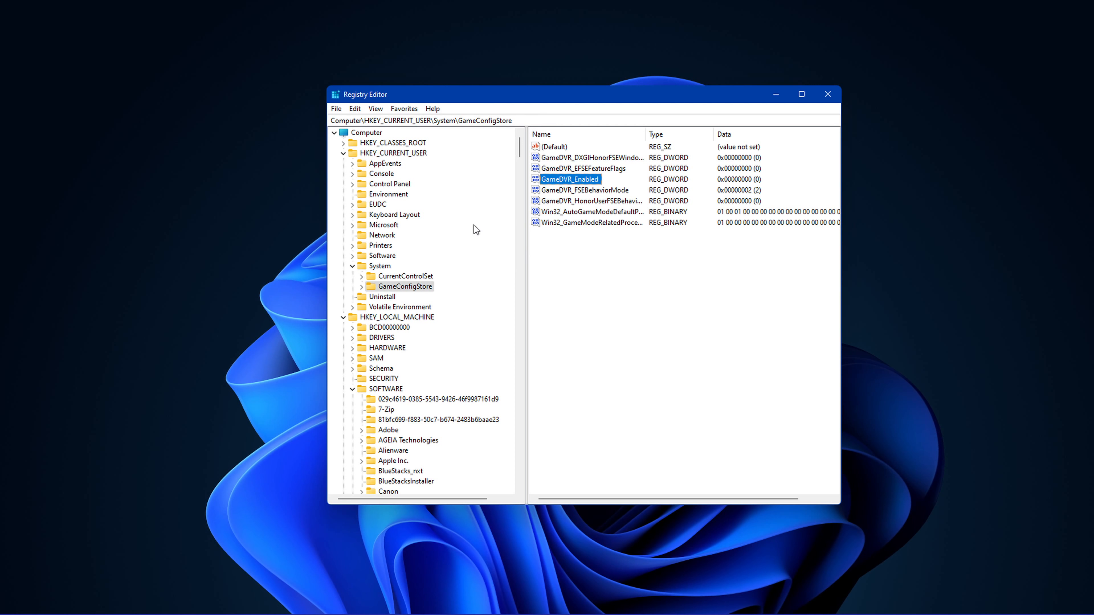
Set GameDVR_FSEBehaviorMode to 2 in the same key
click(583, 190)
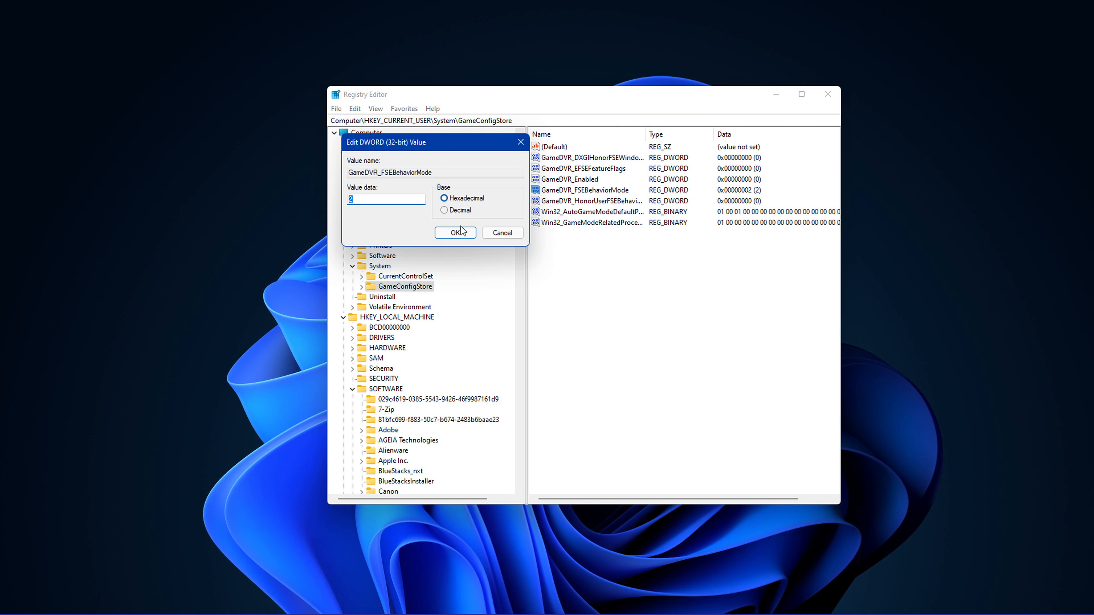
click(454, 233)
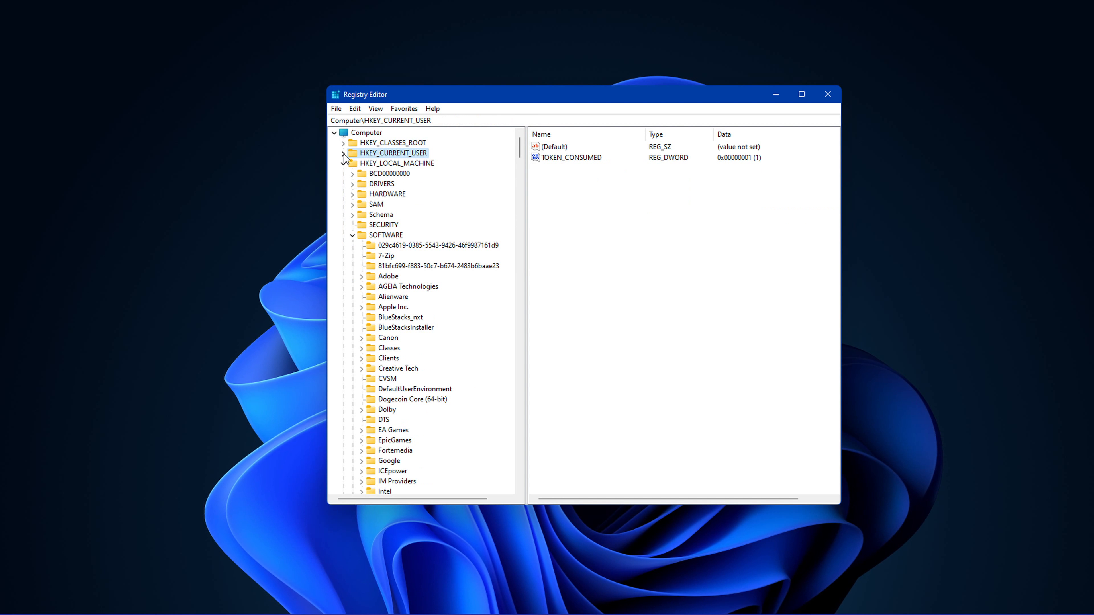
Navigate to HKLM\SOFTWARE\Microsoft\PolicyManager\default\ApplicationManagement\AllowGameDVR
click(396, 162)
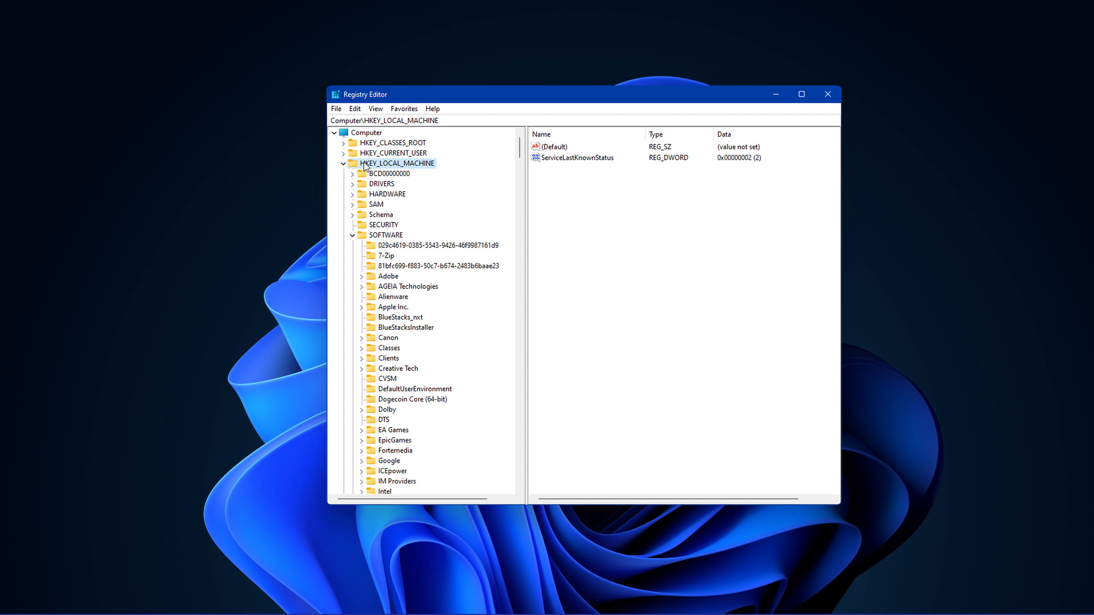
click(389, 234)
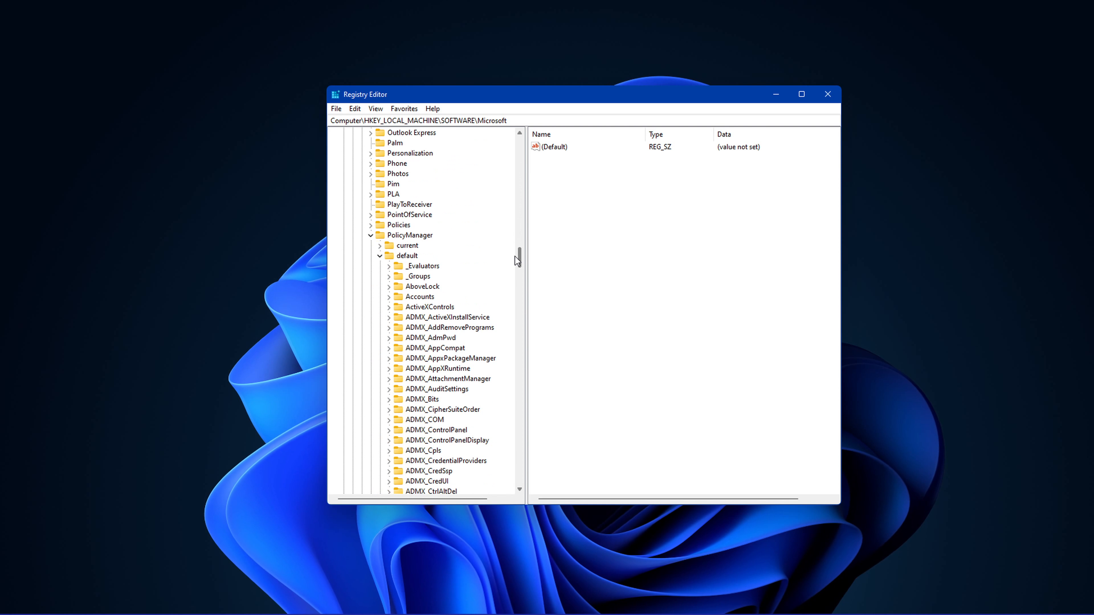
click(412, 235)
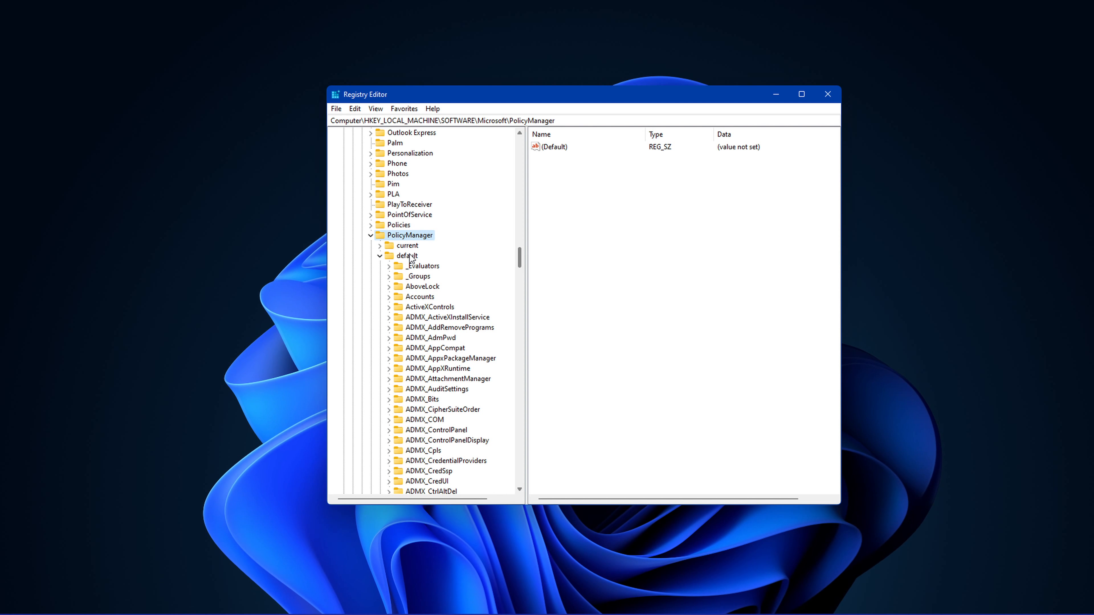
scroll(down, 3)
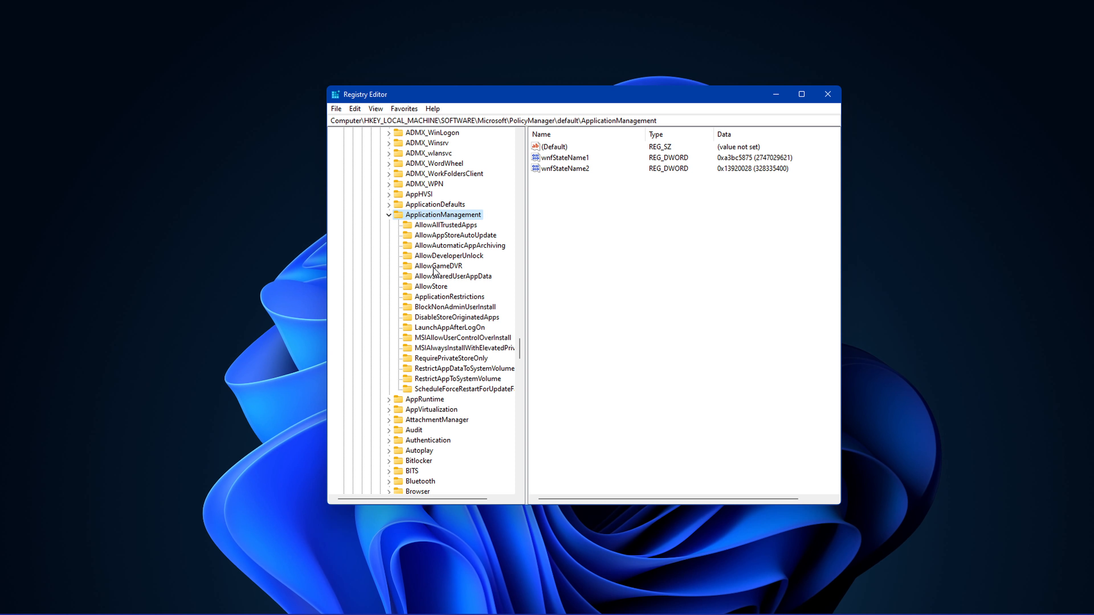
click(437, 266)
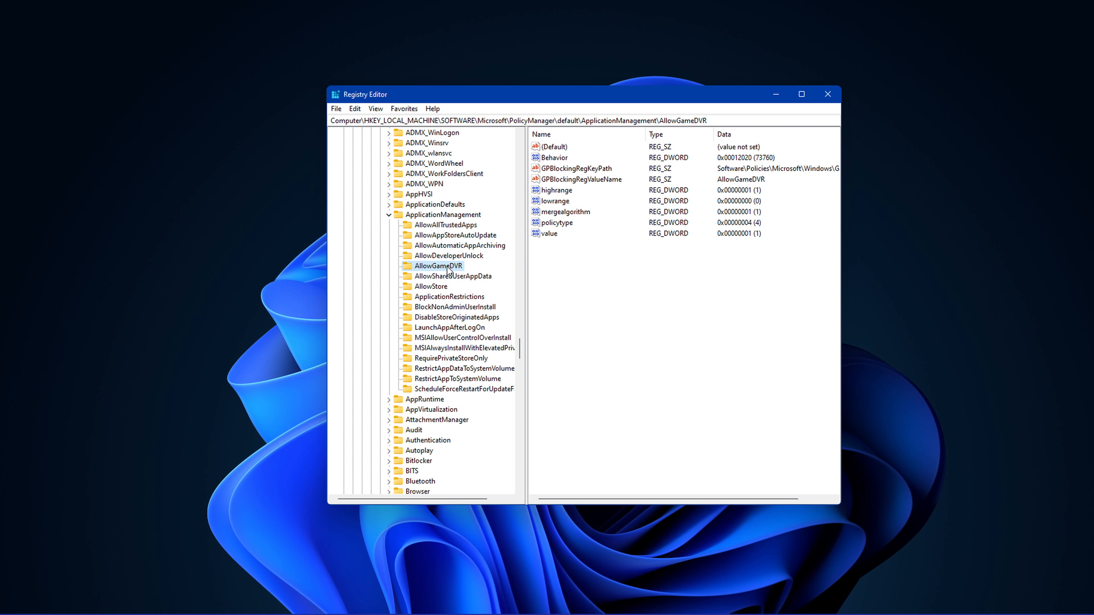
mouse_move(556, 242)
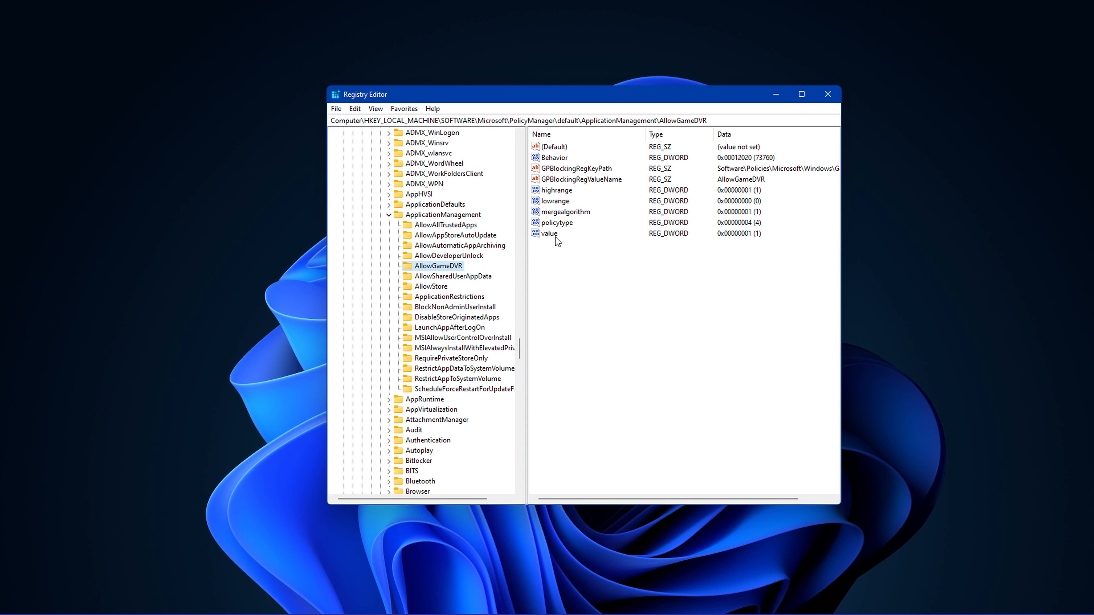
Set the AllowGameDVR value to 0 and close Registry Editor
click(550, 233)
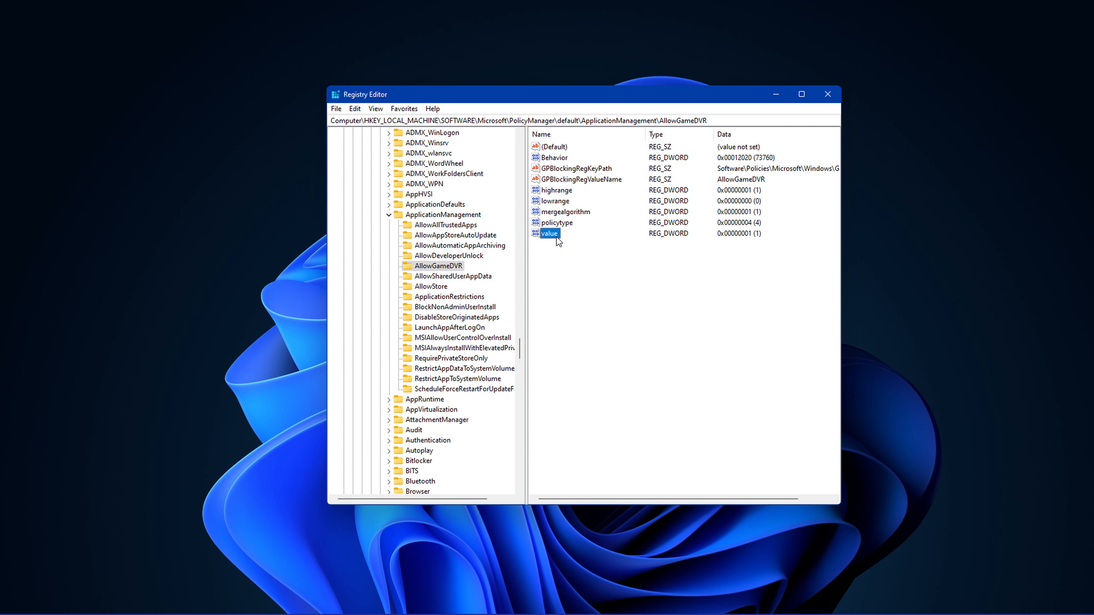
double_click(549, 233)
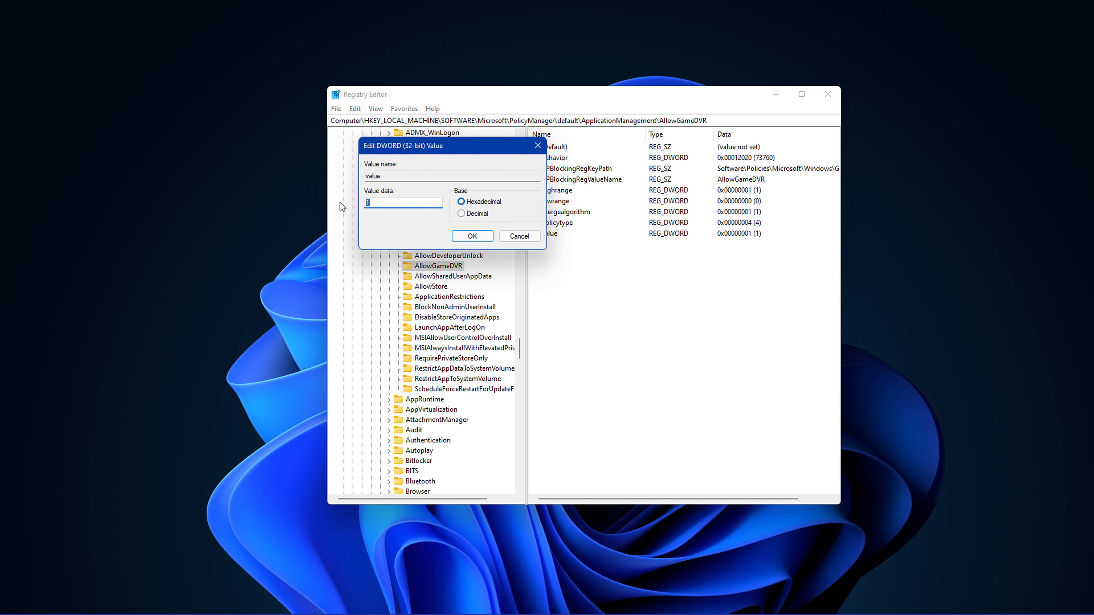
click(472, 235)
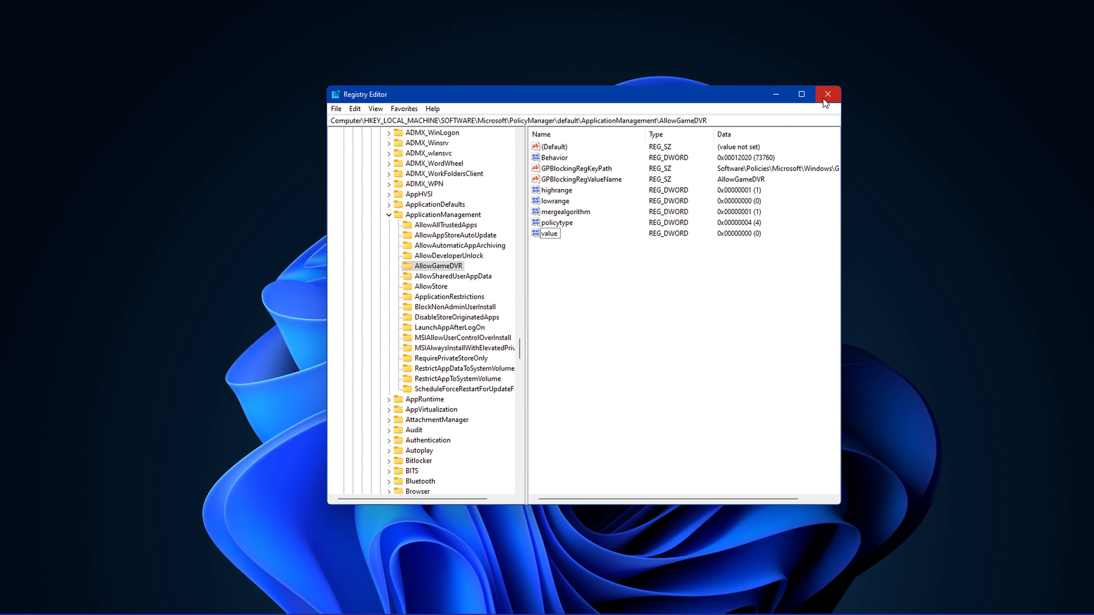
click(828, 94)
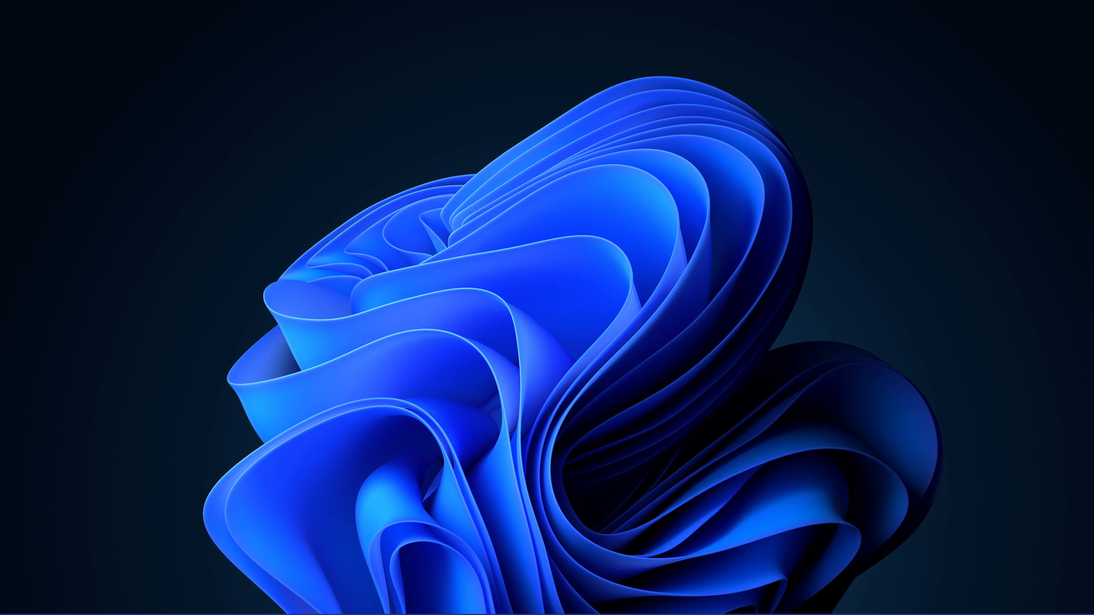
Launch Device Manager and expand Disk drives and Display adapters, selecting the KINGSTON drive and RTX 2060 SUPER
click(256, 602)
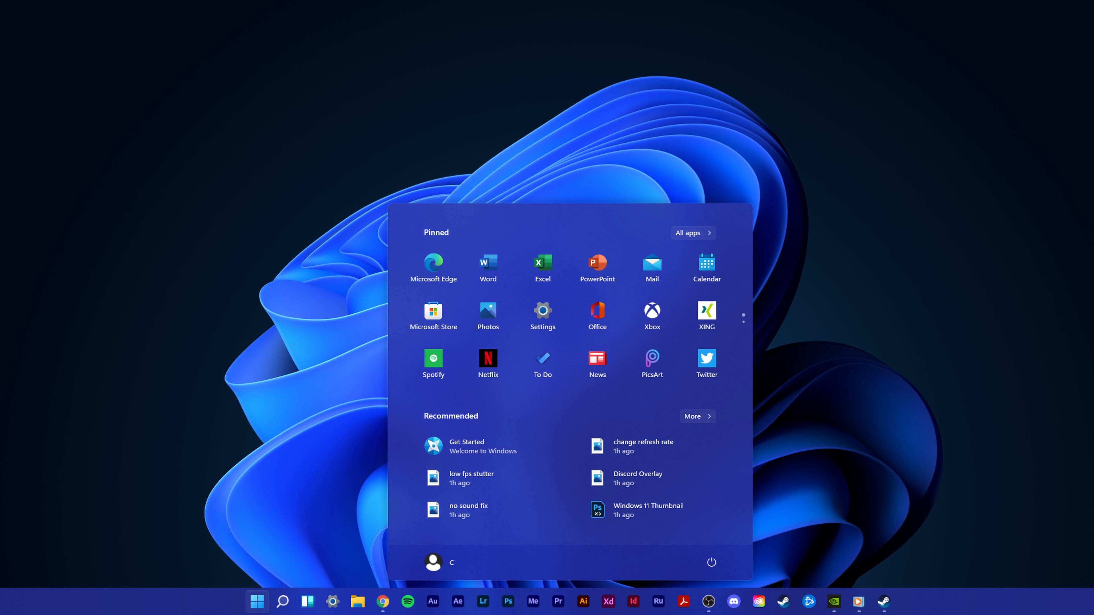
click(282, 602)
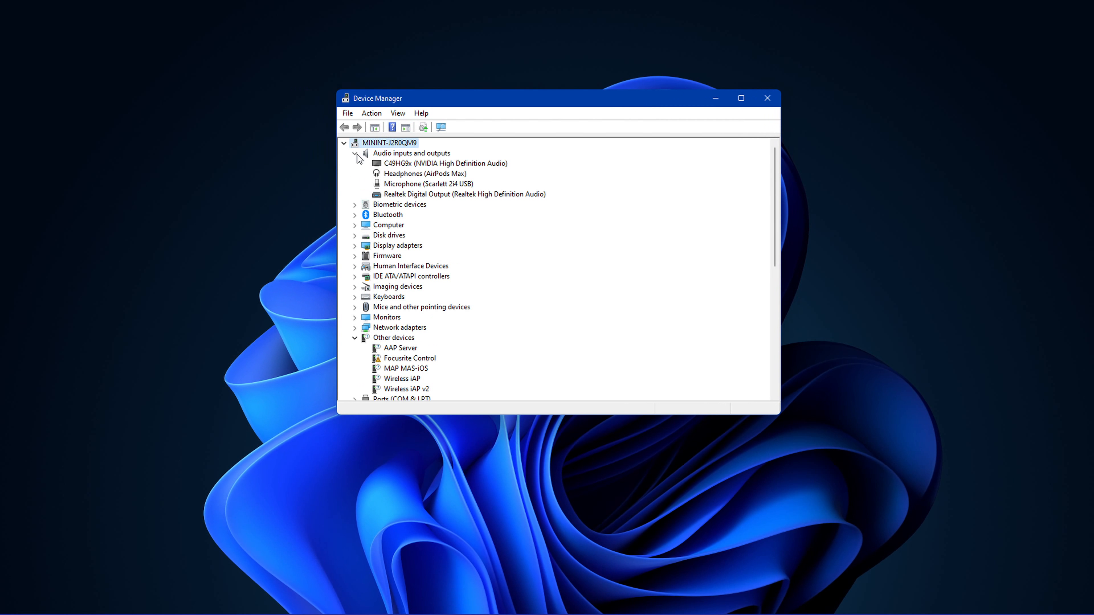
click(355, 235)
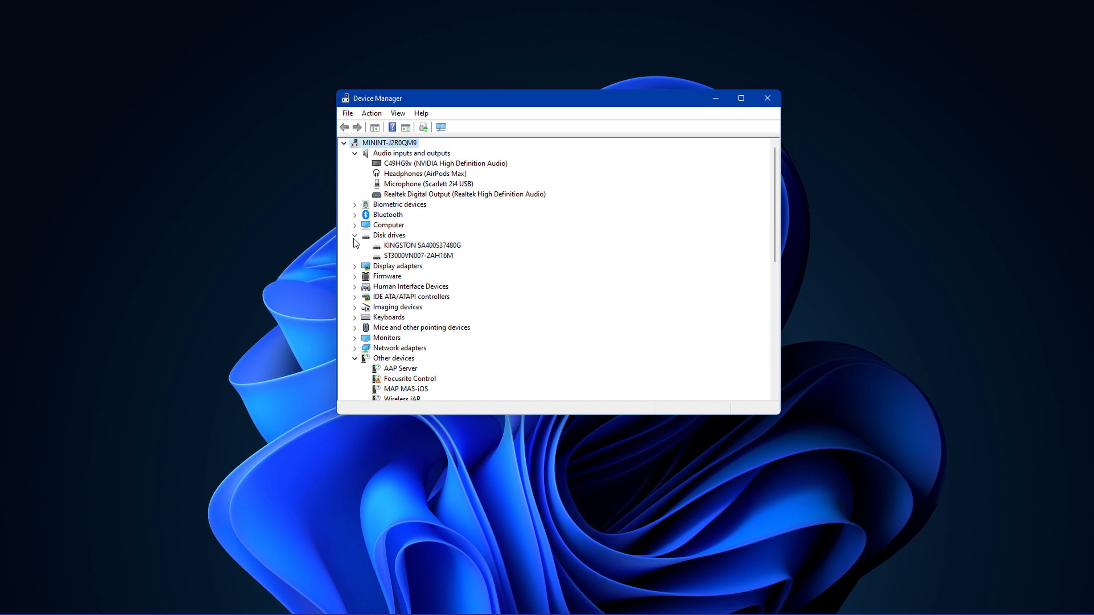
click(355, 266)
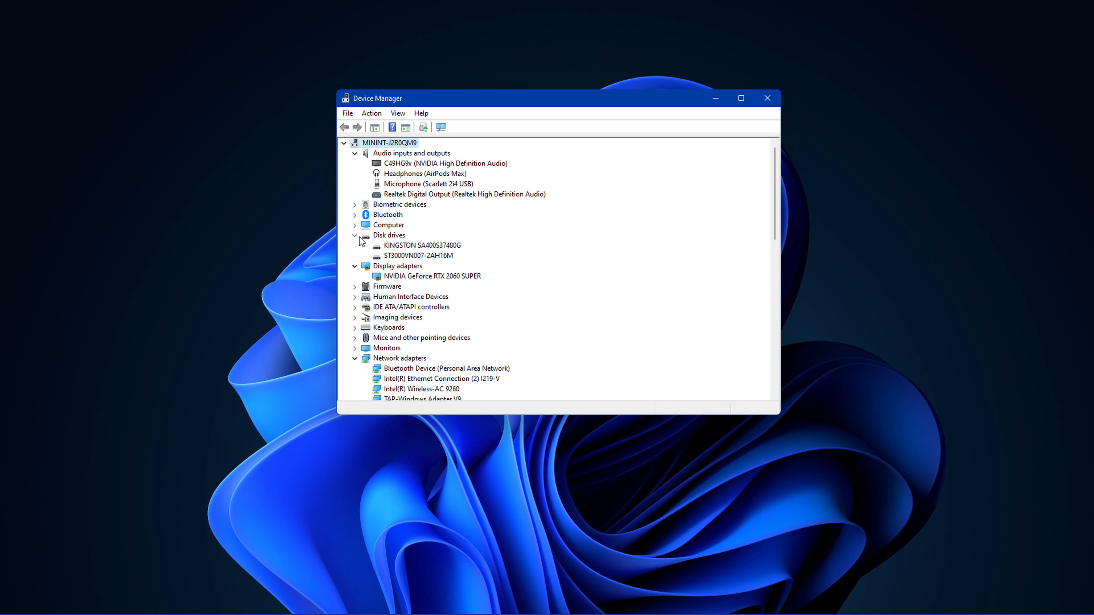
click(420, 245)
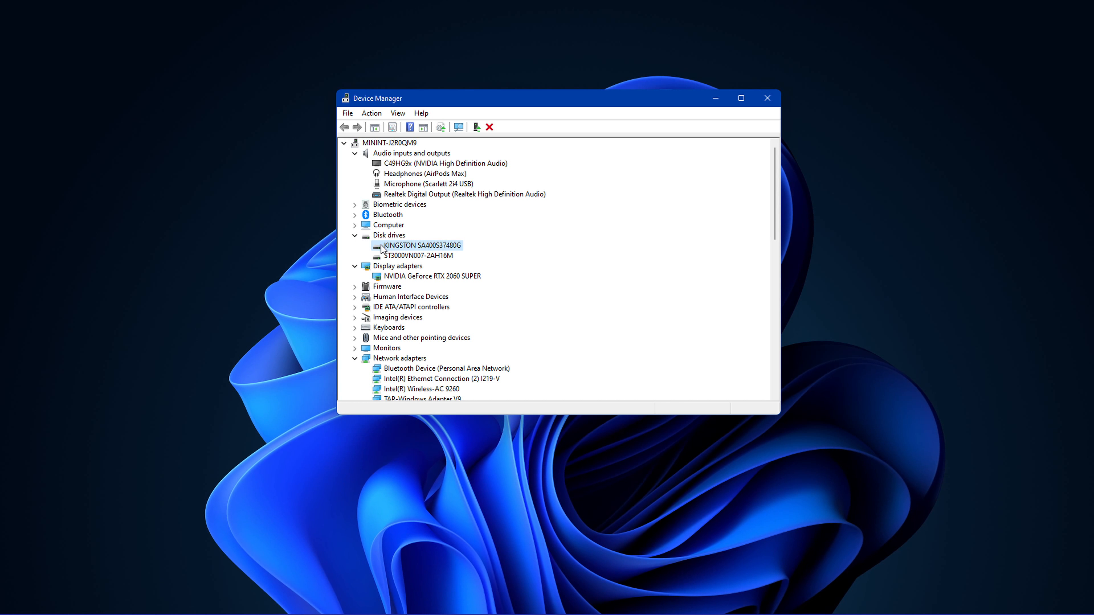
click(432, 276)
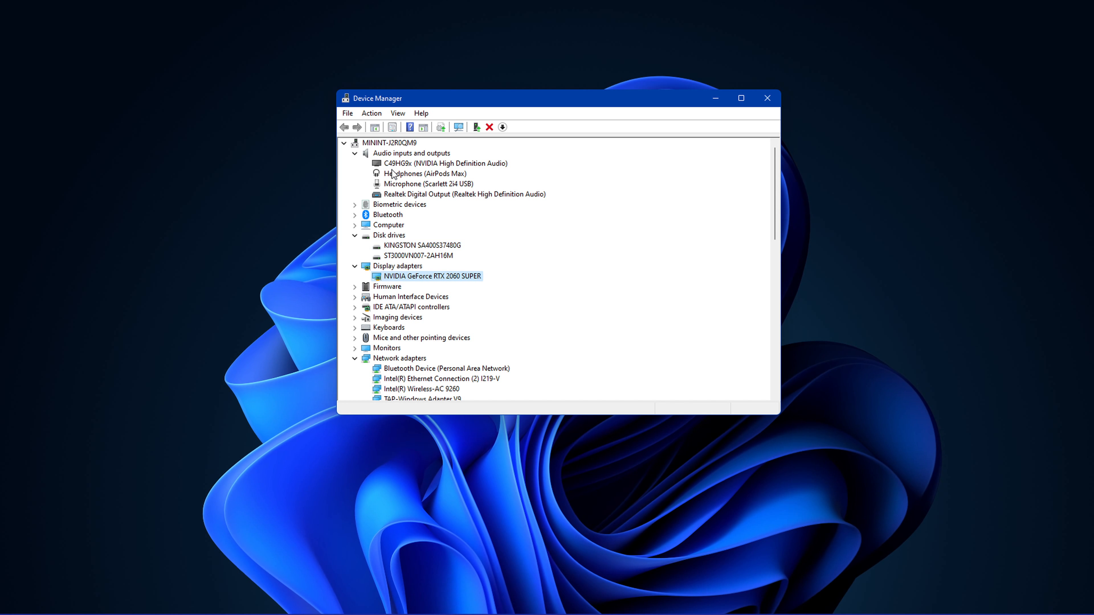
View the Driver details in the AirPods Max headphones' Properties
double_click(424, 174)
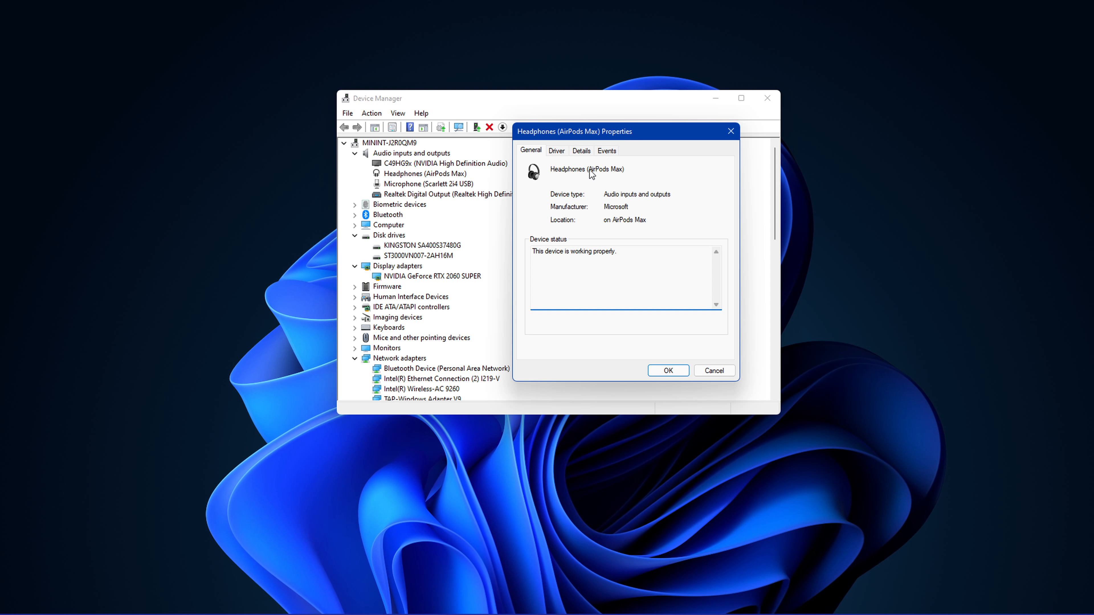
click(556, 150)
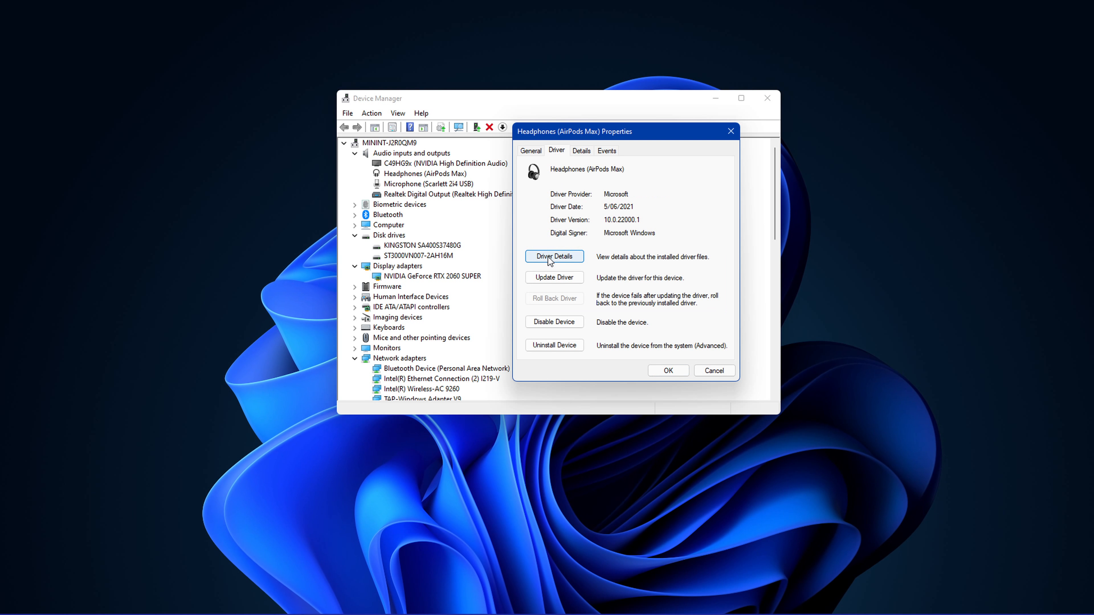
click(554, 277)
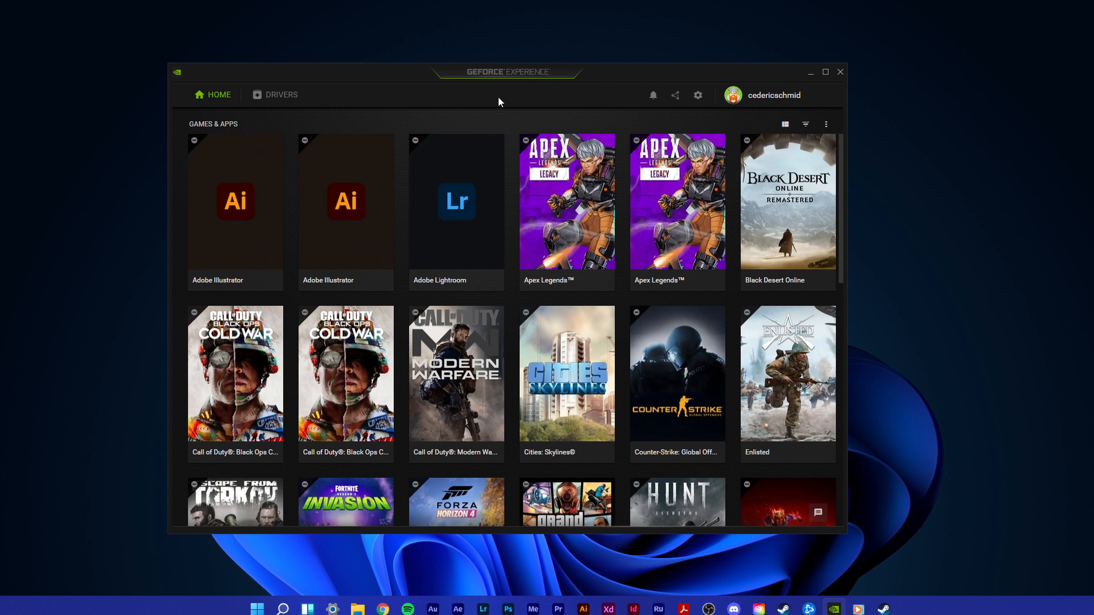
Check the Drivers page for the Game Ready Driver 471.11 update, then return Home
drag(507, 72, 555, 85)
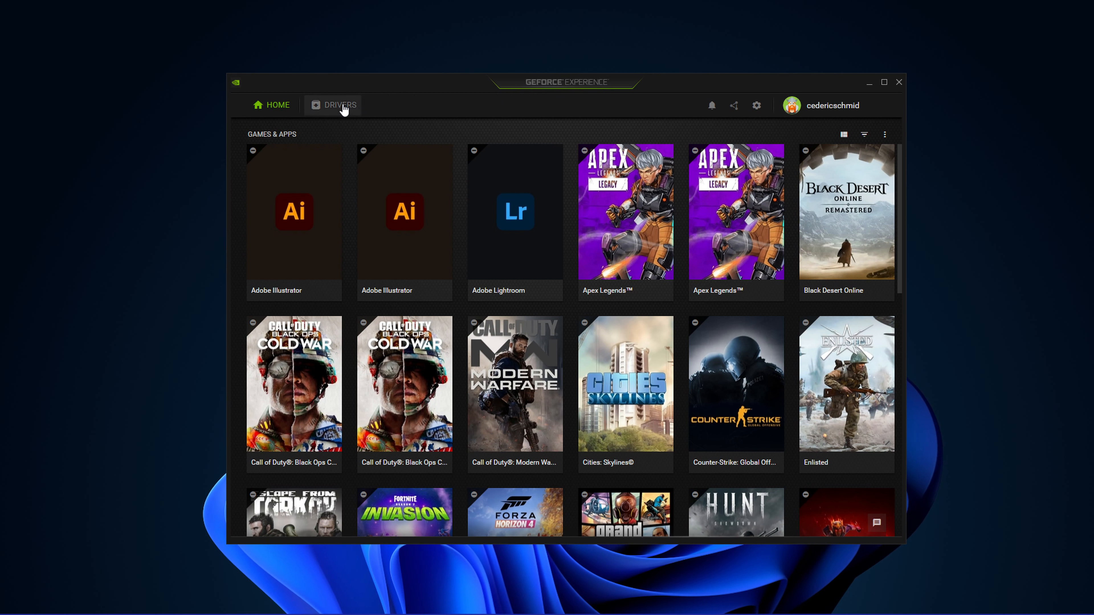
click(339, 104)
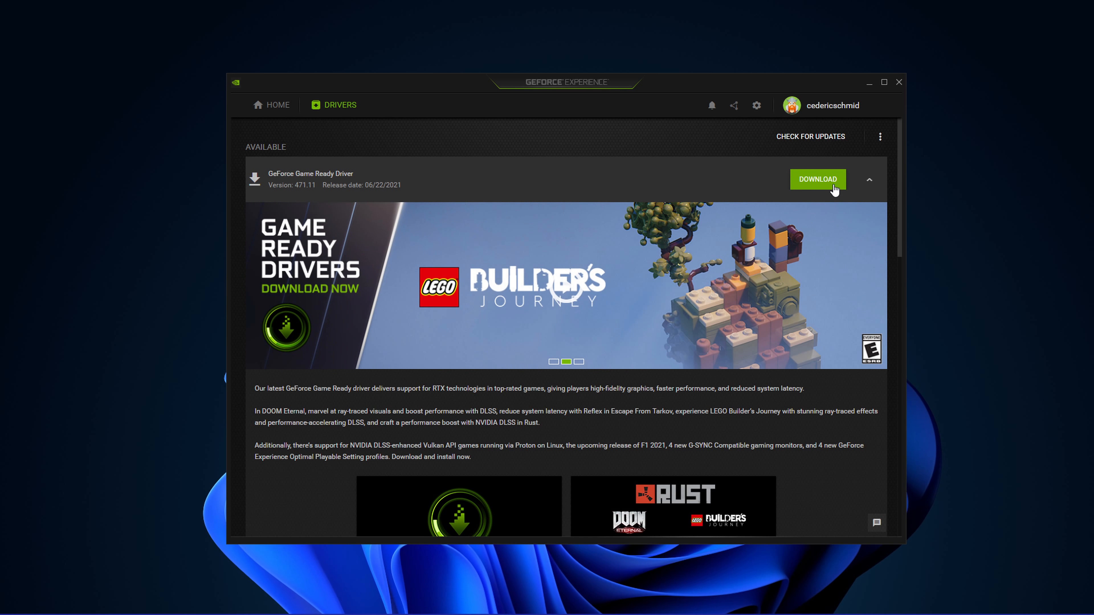
click(272, 105)
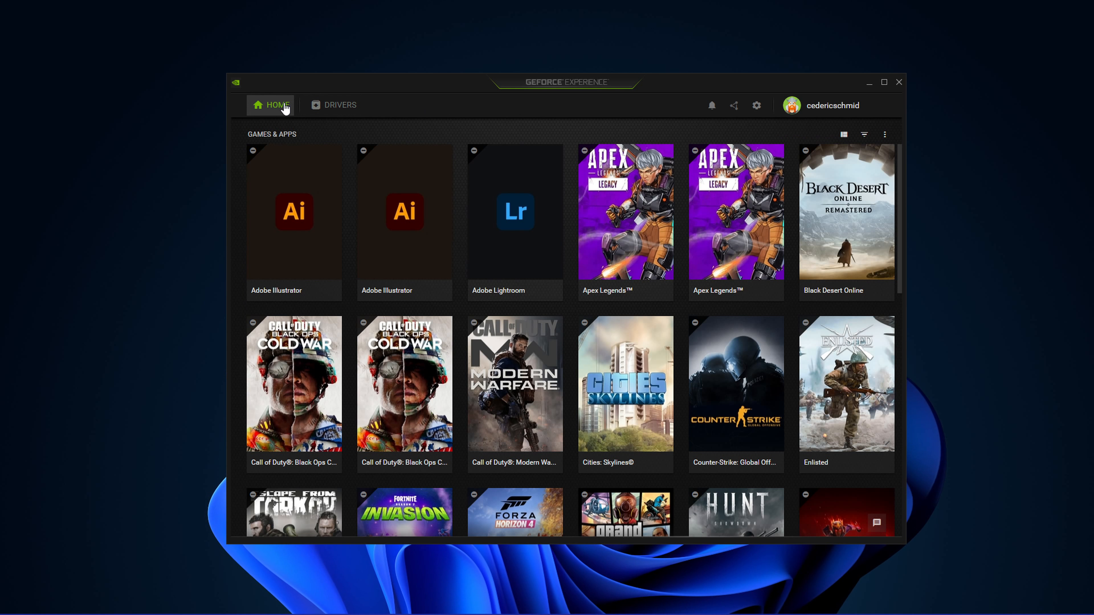
Open Apex Legends and review its current versus optimal settings table
click(625, 211)
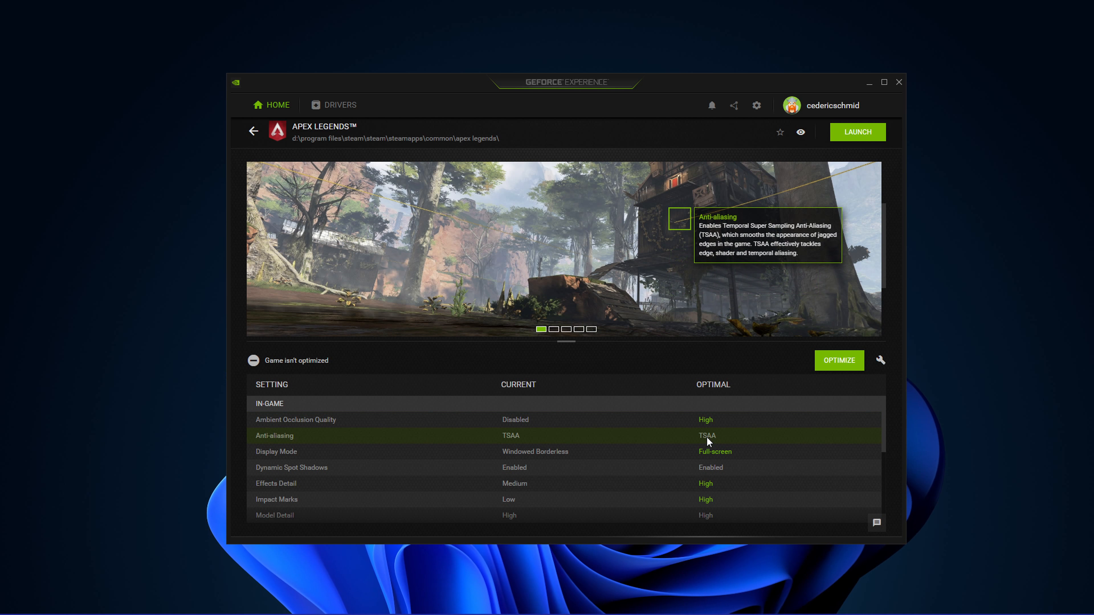
mouse_move(706, 484)
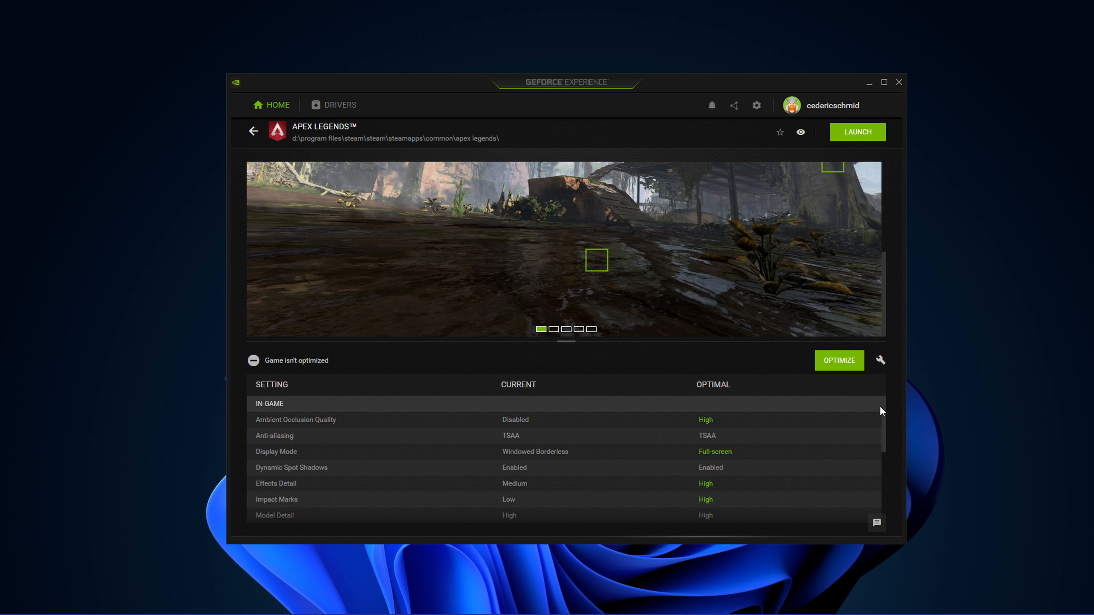
scroll(down, 3)
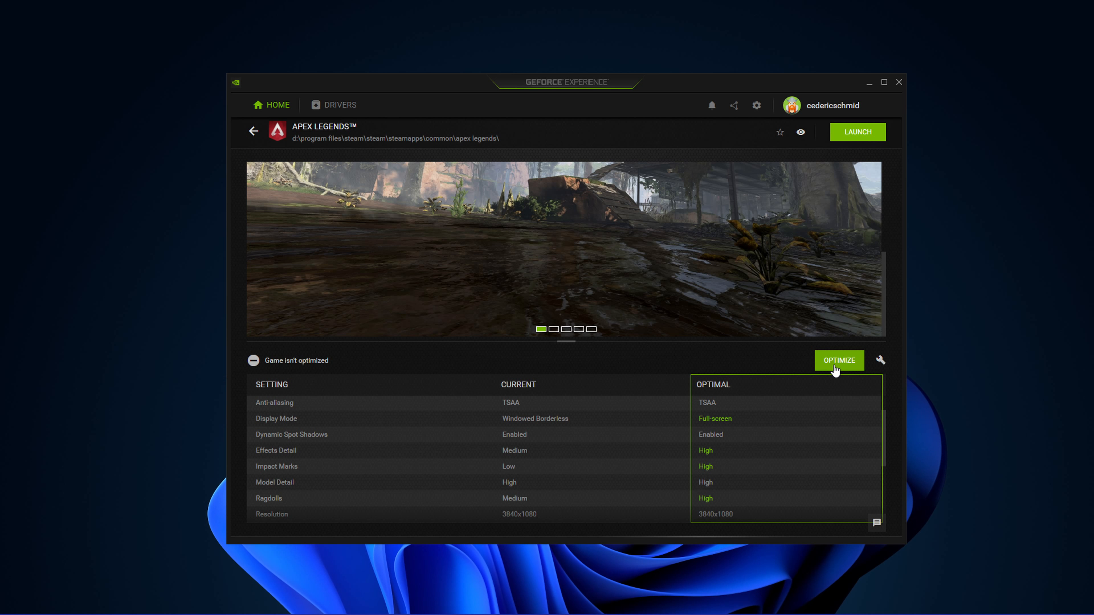
mouse_move(879, 360)
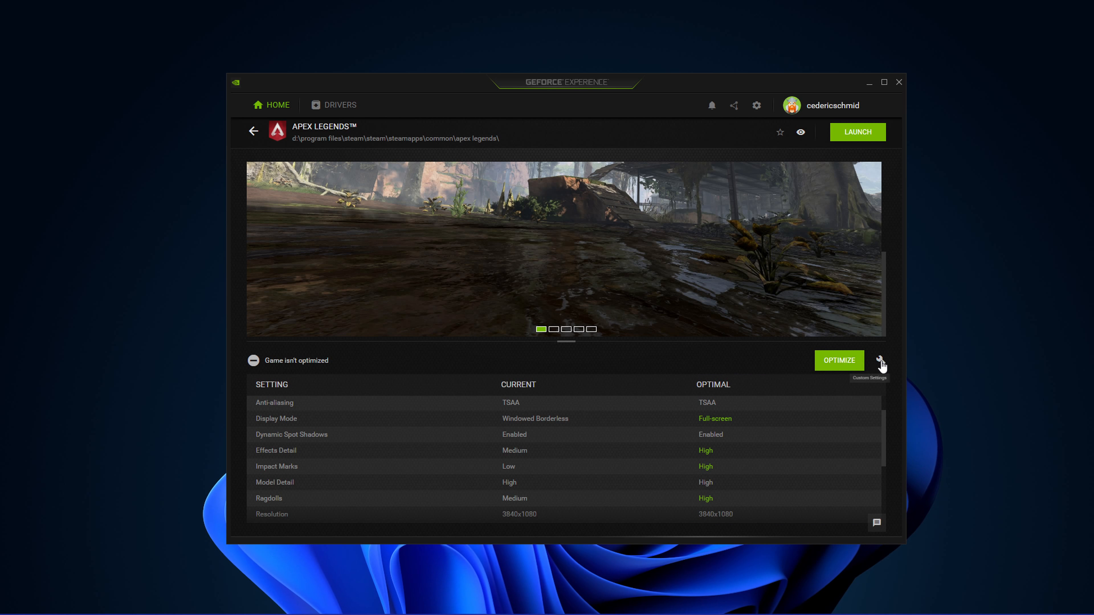
Preview custom optimisation toward Performance with the resolution list, dismiss it, and close GeForce Experience
click(880, 361)
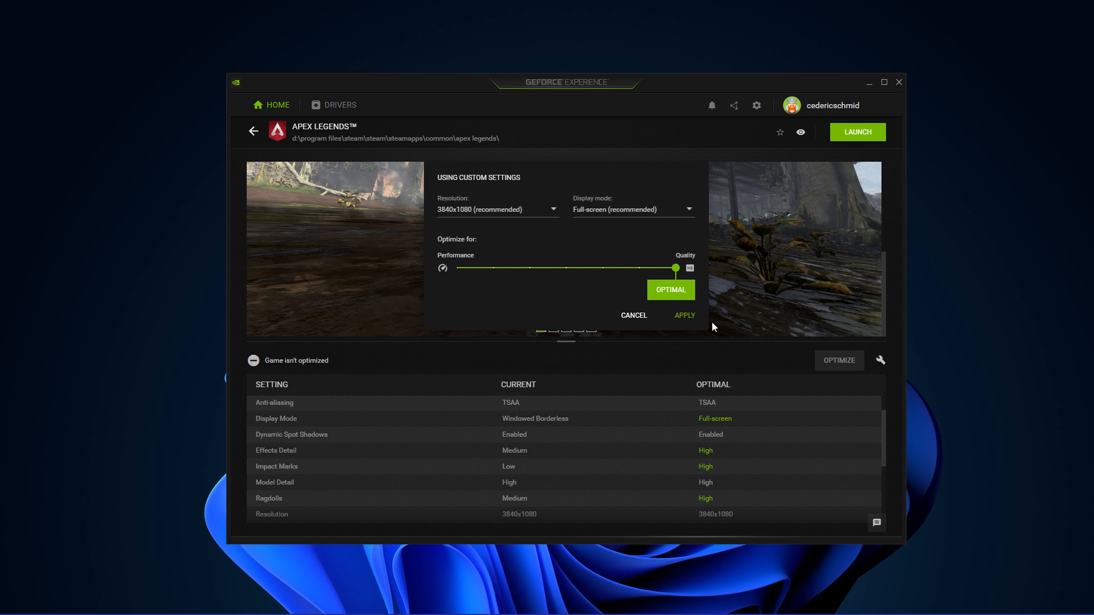
drag(676, 268, 485, 268)
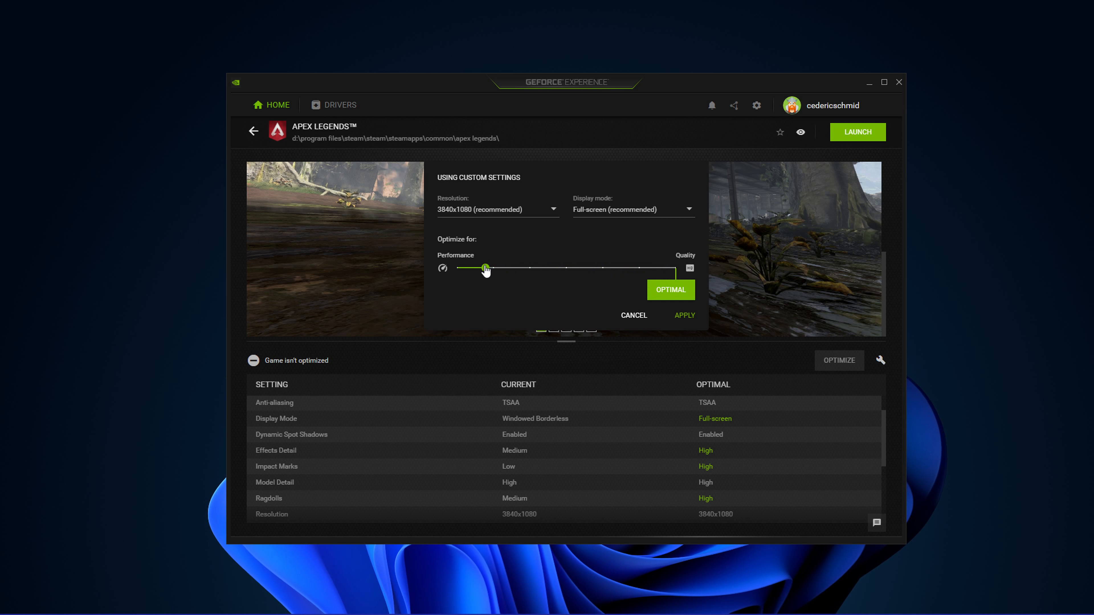
drag(484, 268, 492, 267)
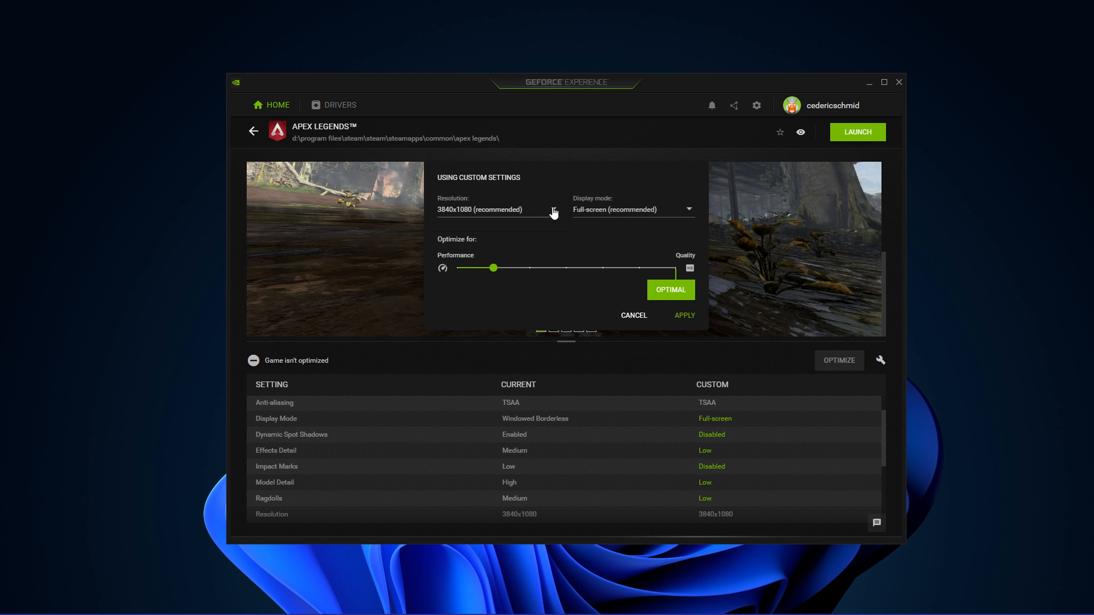
click(499, 209)
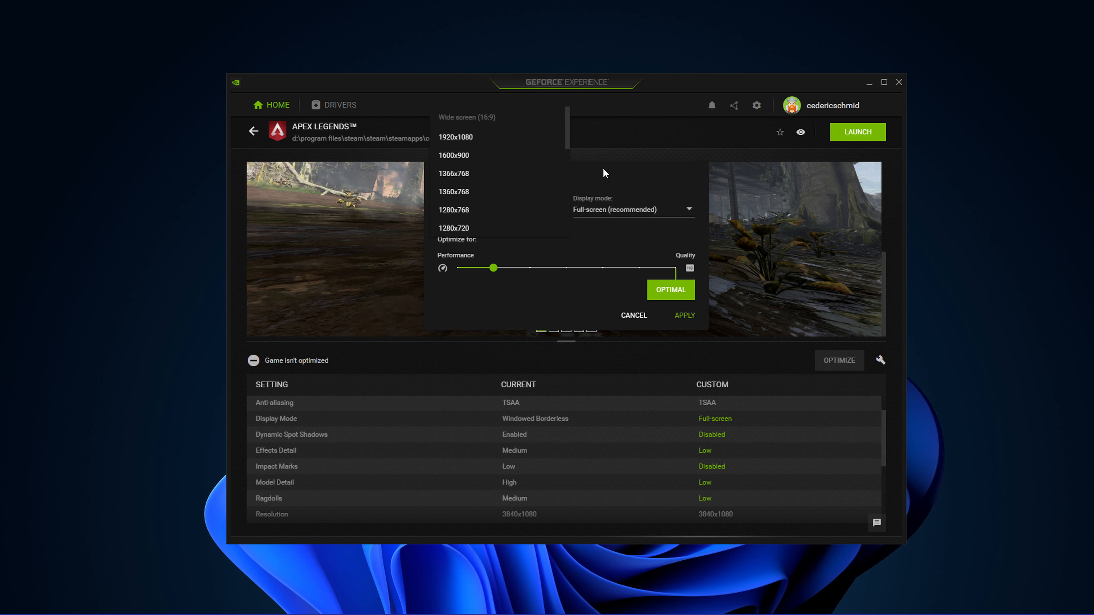
click(633, 315)
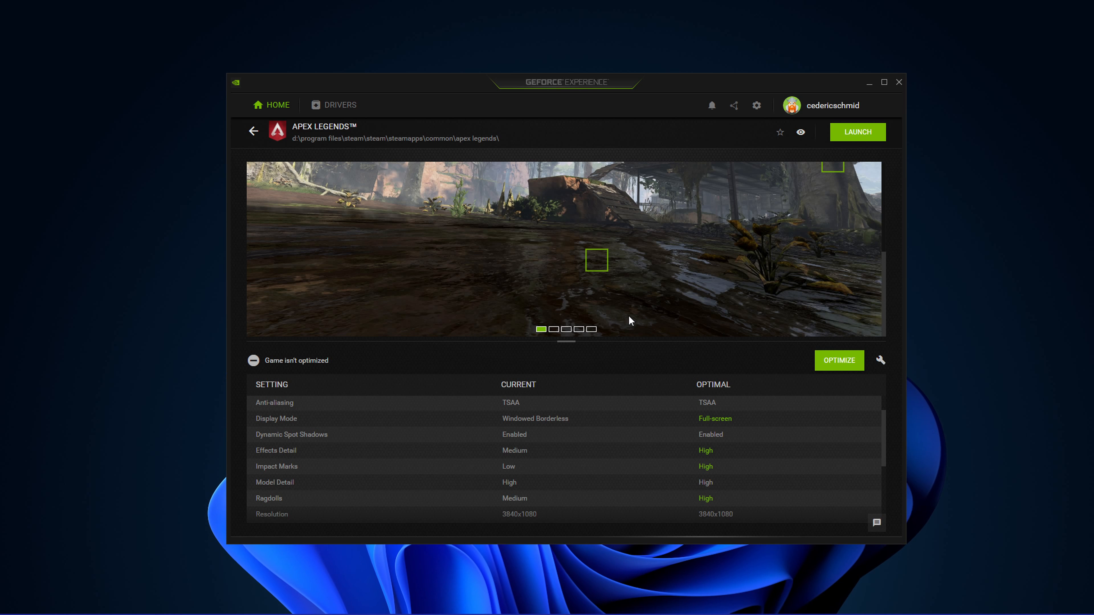
click(899, 82)
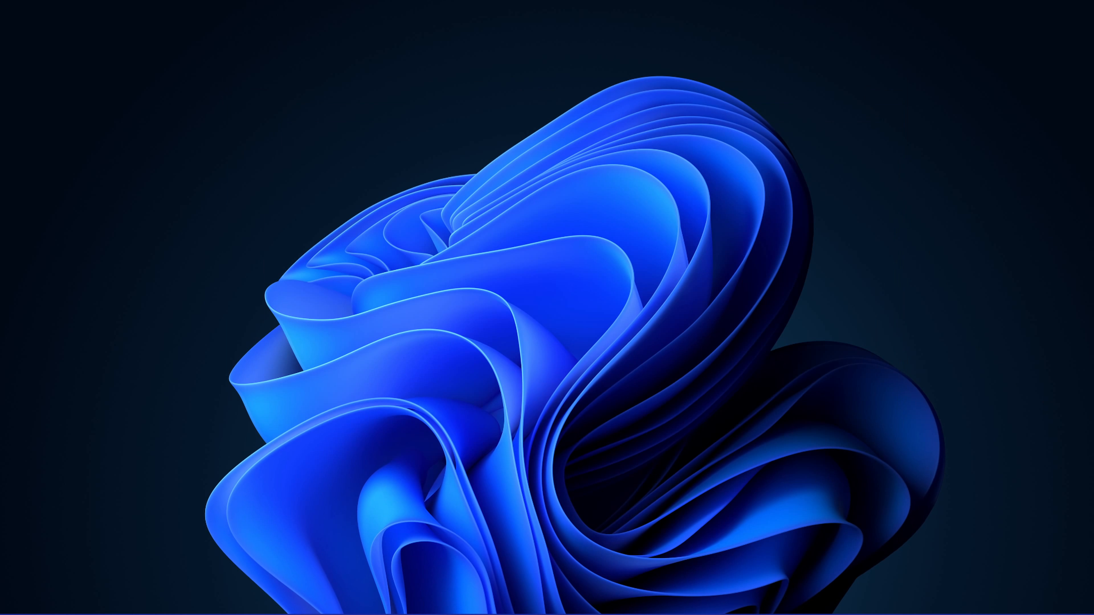
Launch Task Manager, inspect the Steam and Adobe Update Service processes, then show the Startup apps
text(task manager)
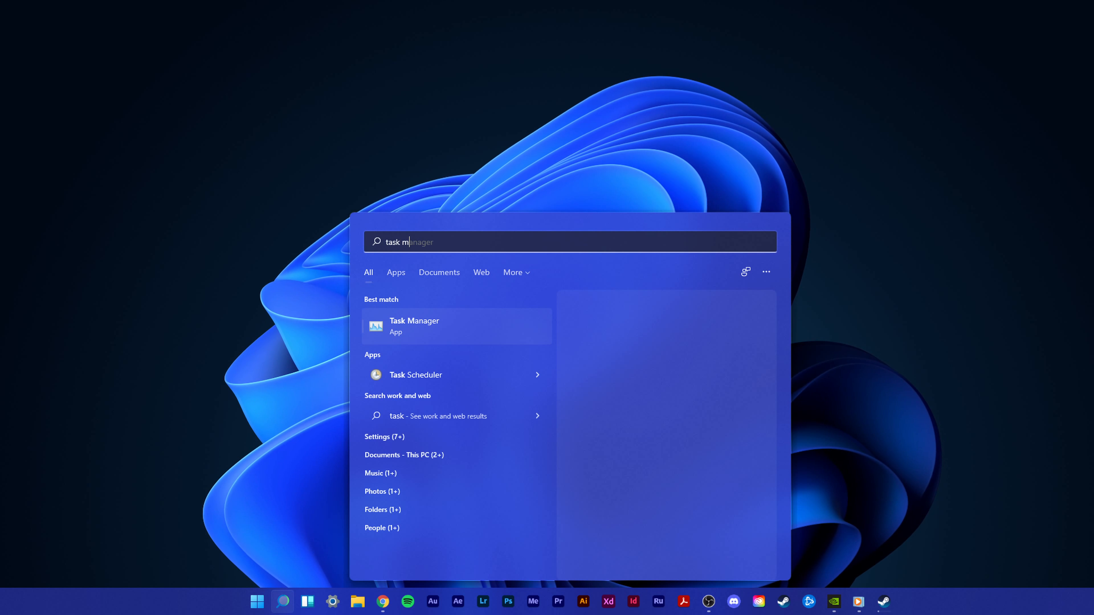
click(413, 326)
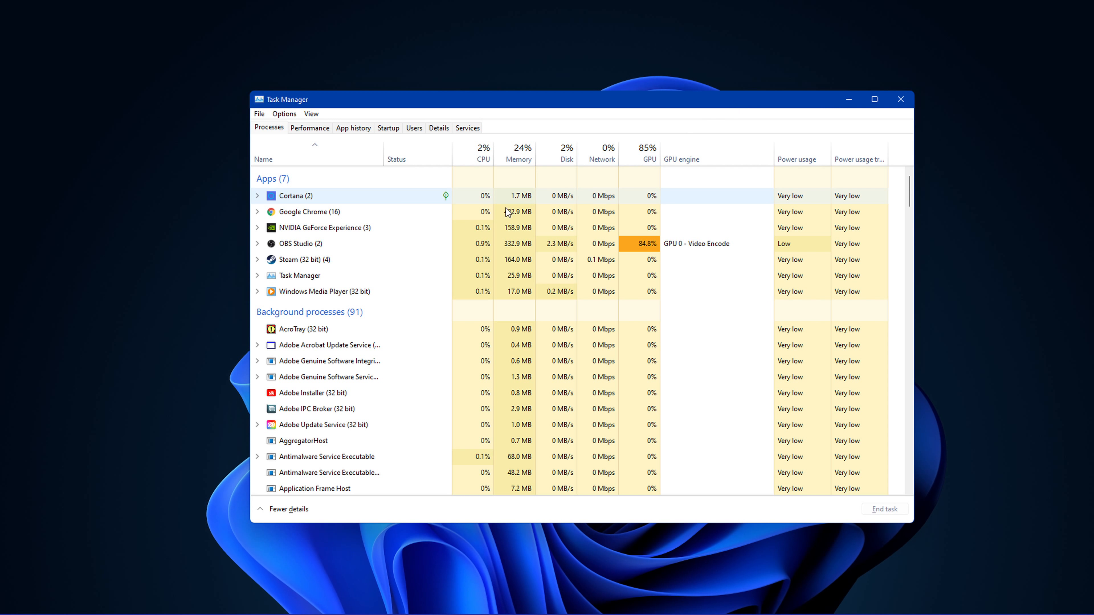
right_click(300, 260)
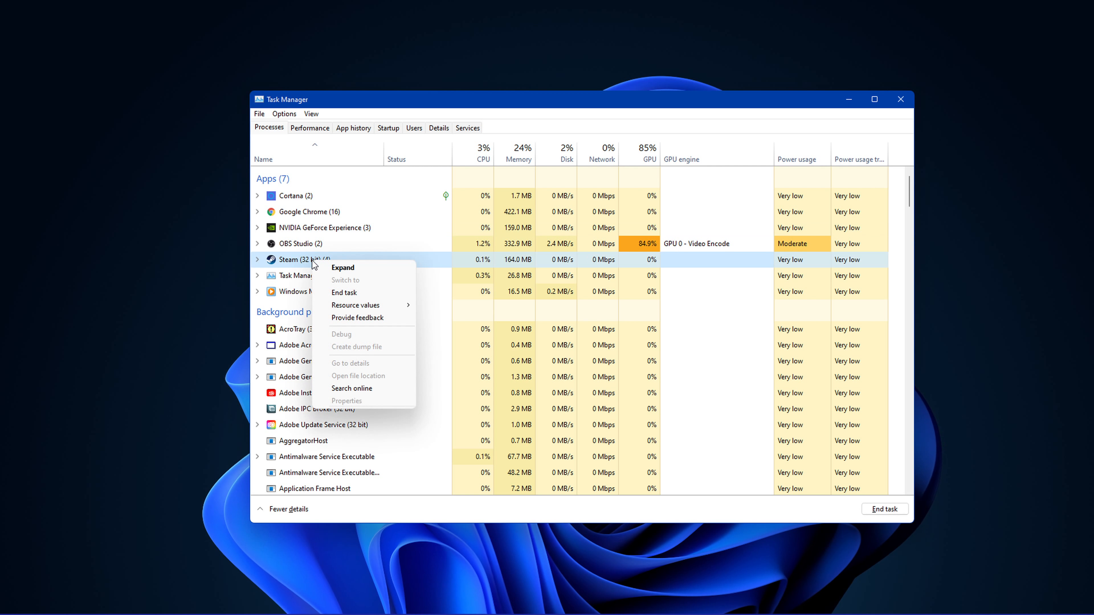
click(360, 283)
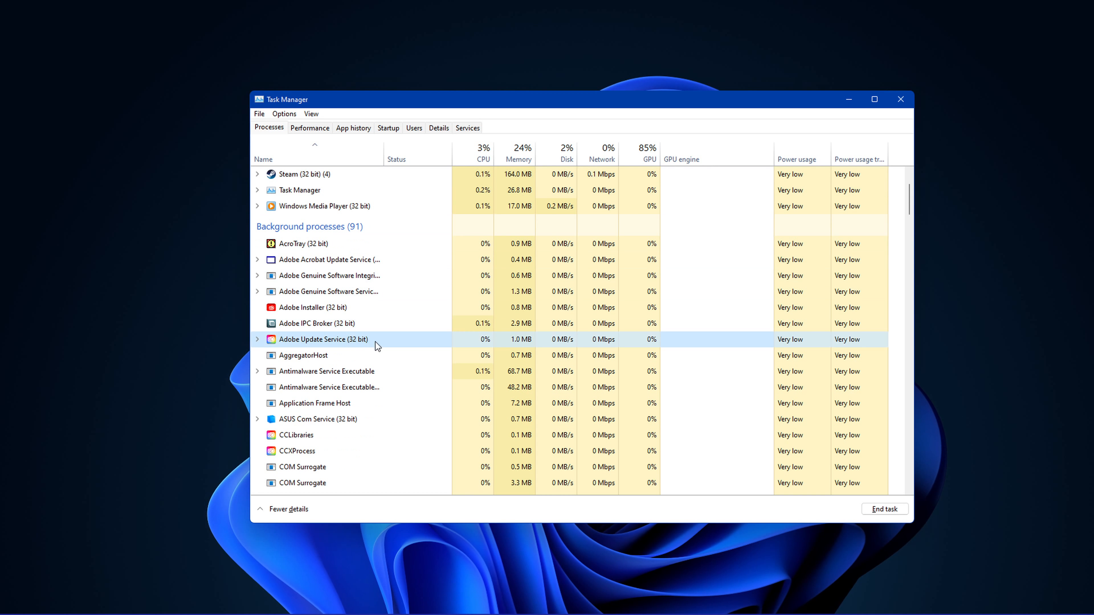
right_click(322, 339)
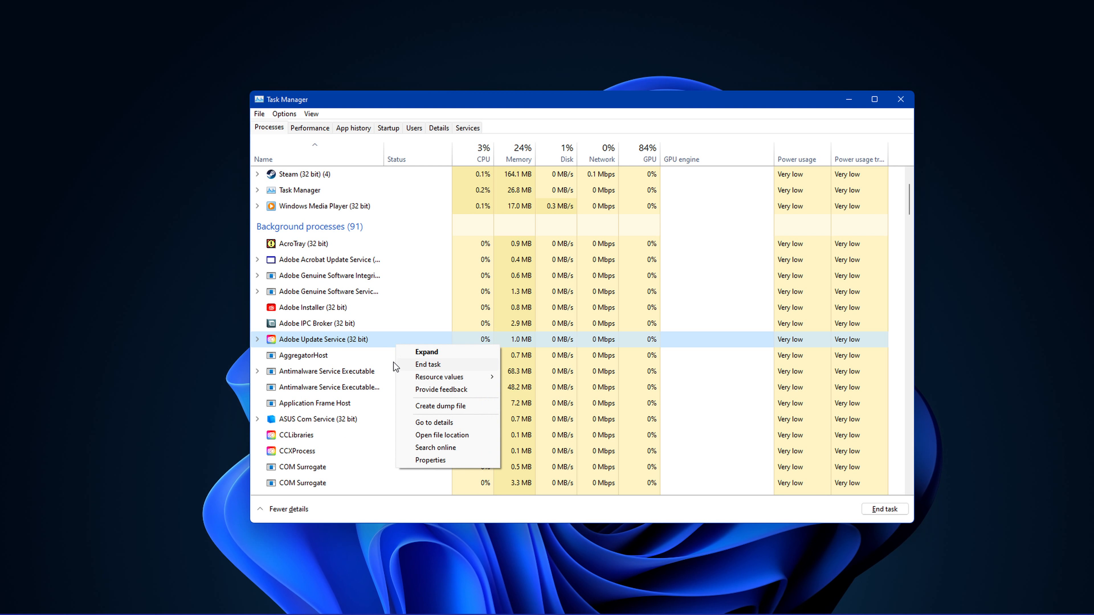
click(388, 127)
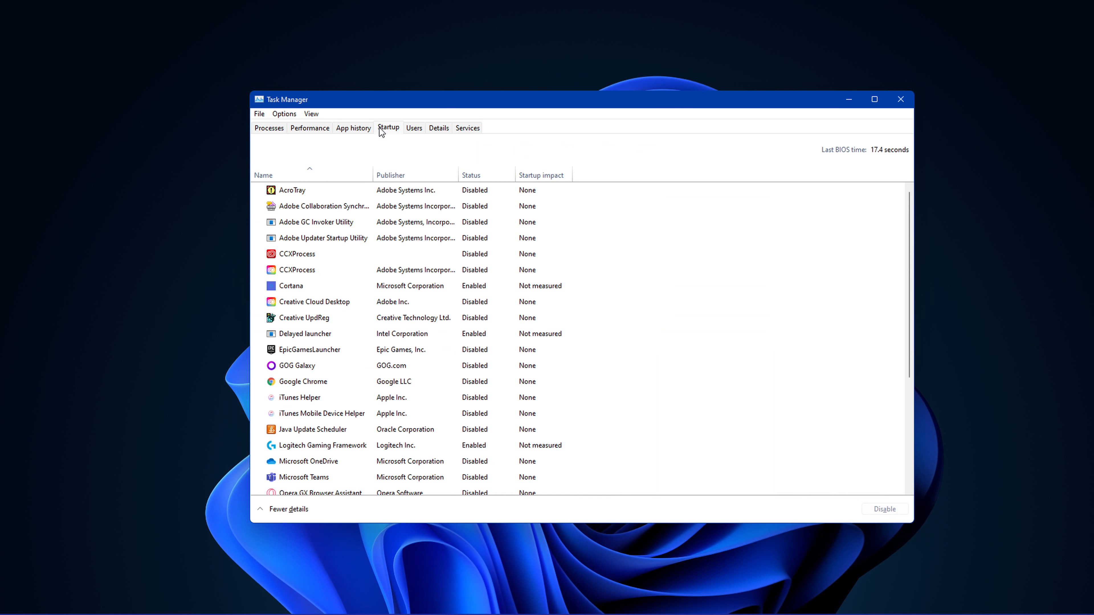
Inspect the Cortana startup entry, then view GPU 0 readings on the Performance page
right_click(289, 286)
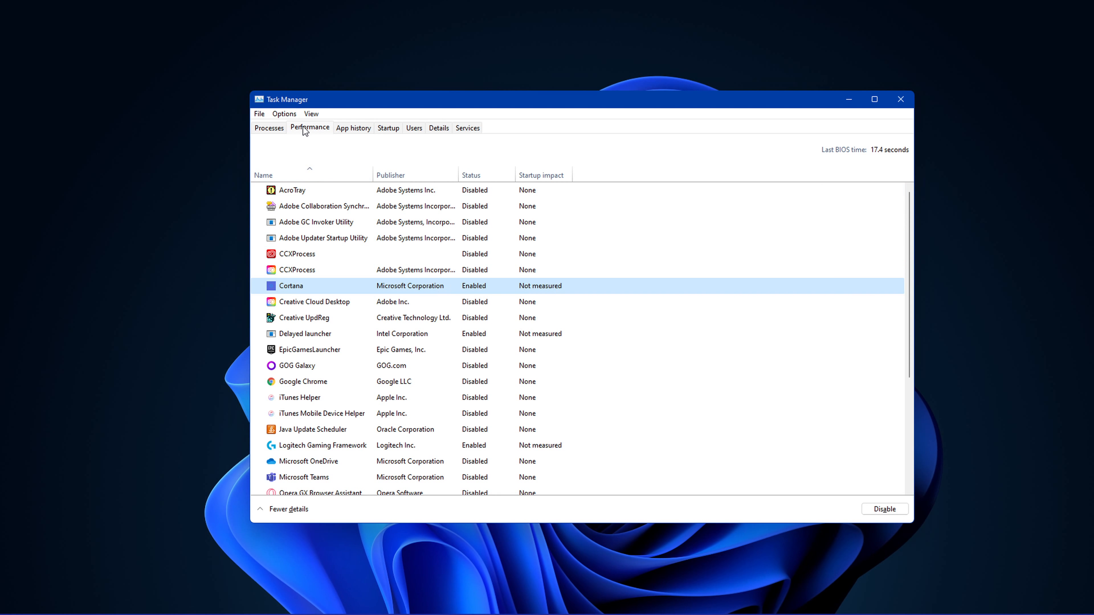
click(309, 127)
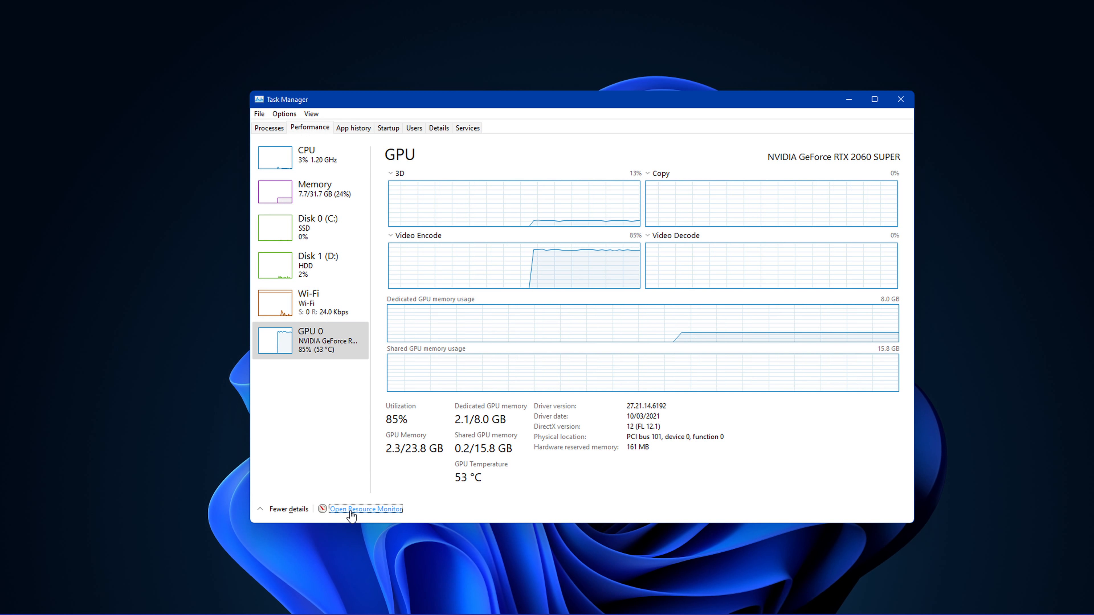
Bring up Resource Monitor's Network tab and review the Processes with Network Activity list
click(364, 508)
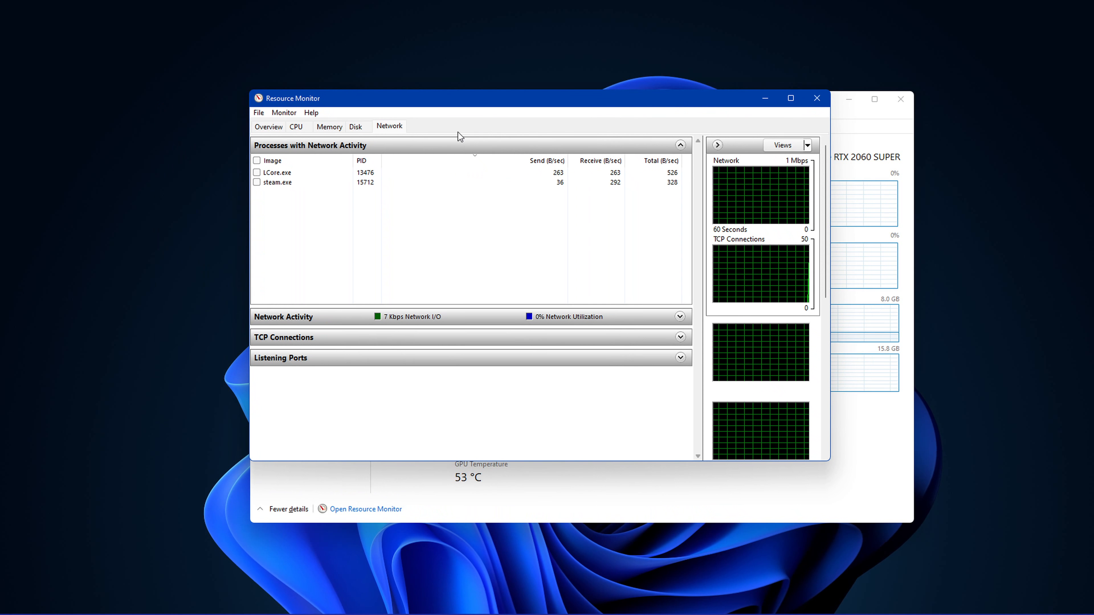
click(679, 145)
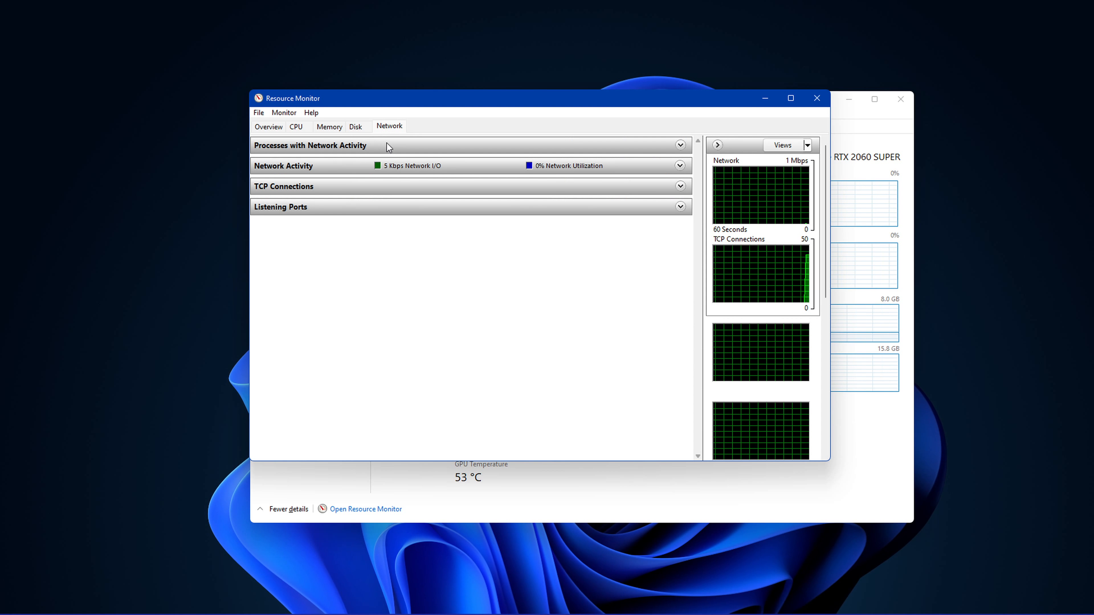
click(680, 145)
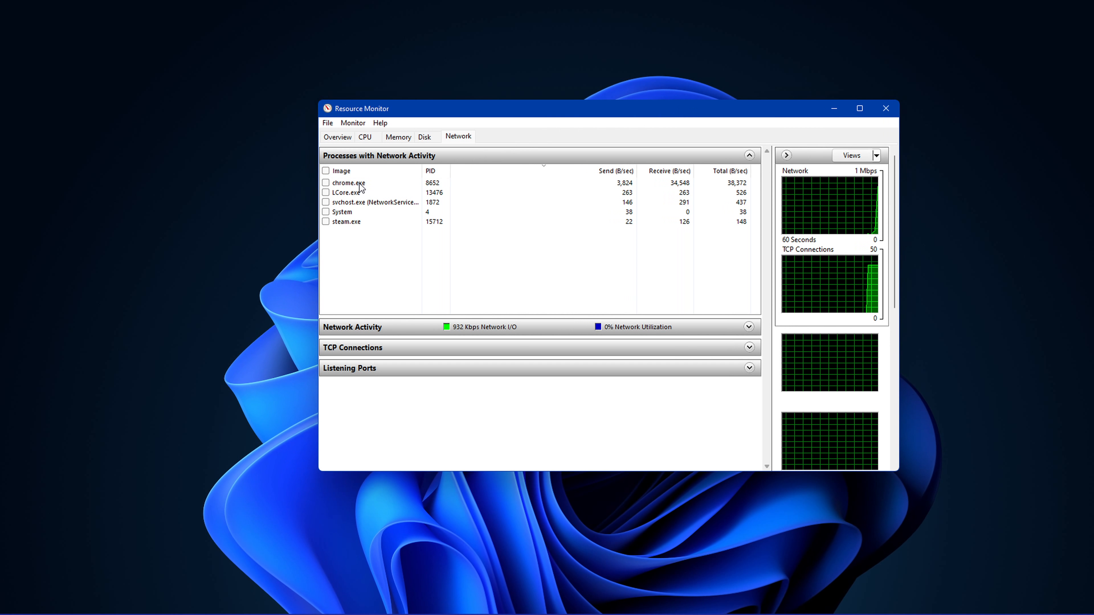
click(355, 203)
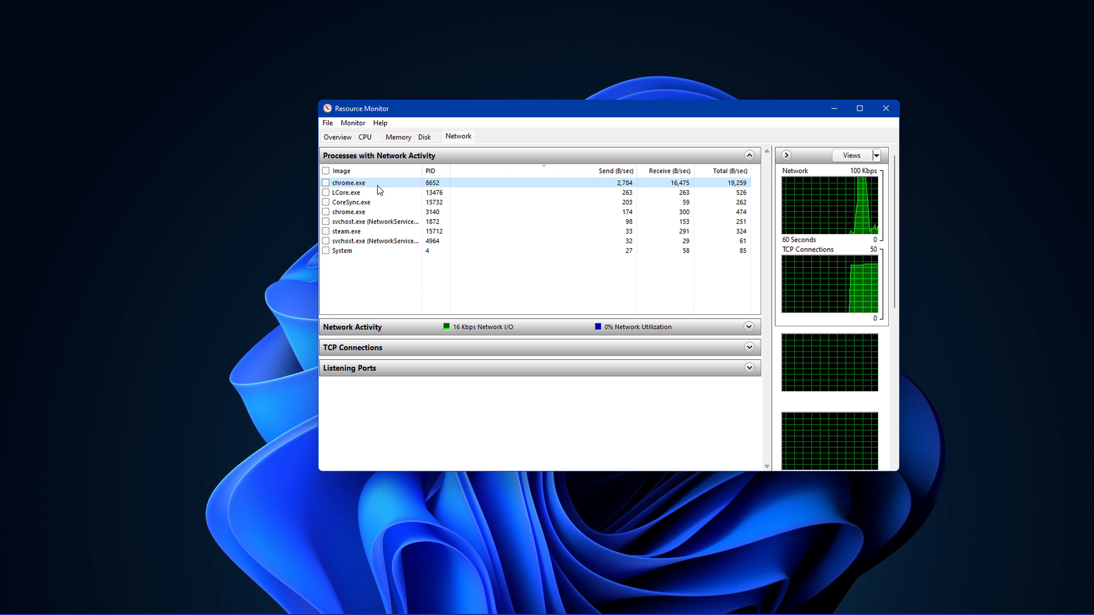
Inspect End Process options for chrome.exe and another network process without ending them, then close Resource Monitor
right_click(348, 183)
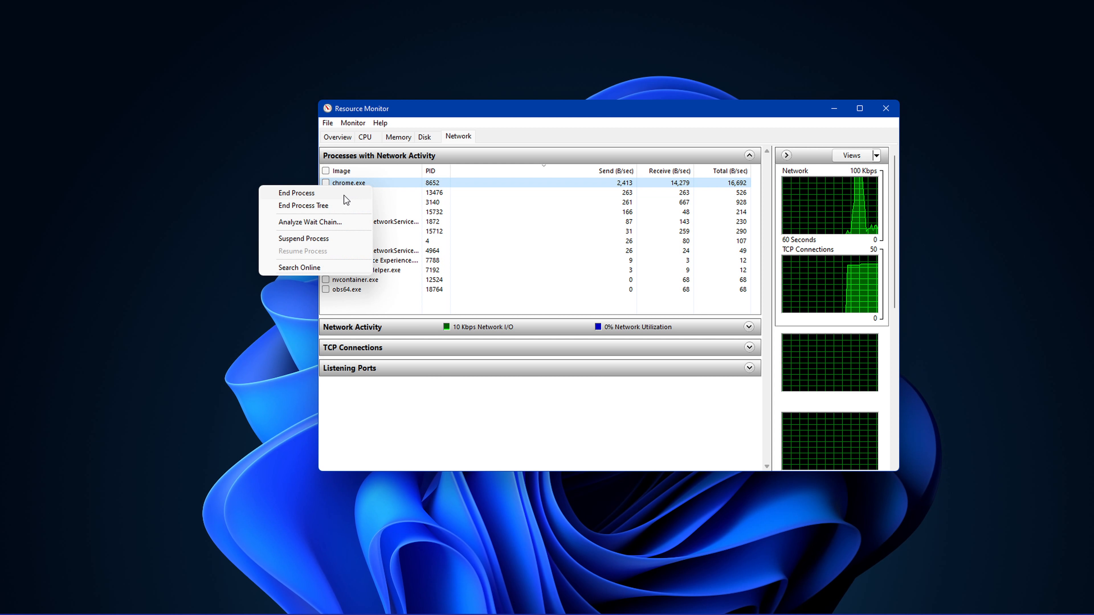
click(342, 240)
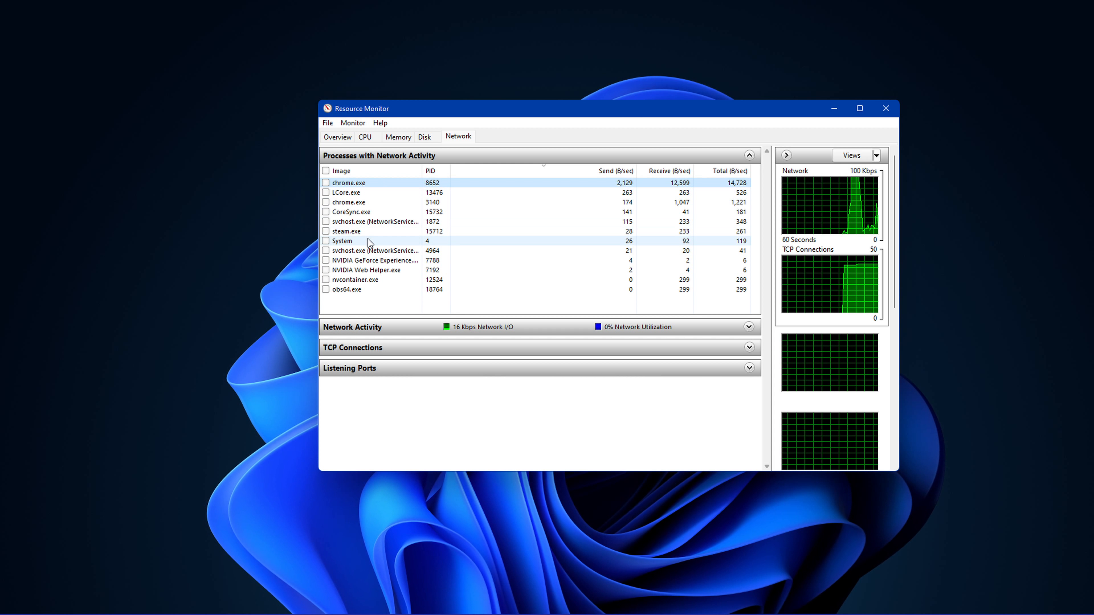
right_click(347, 231)
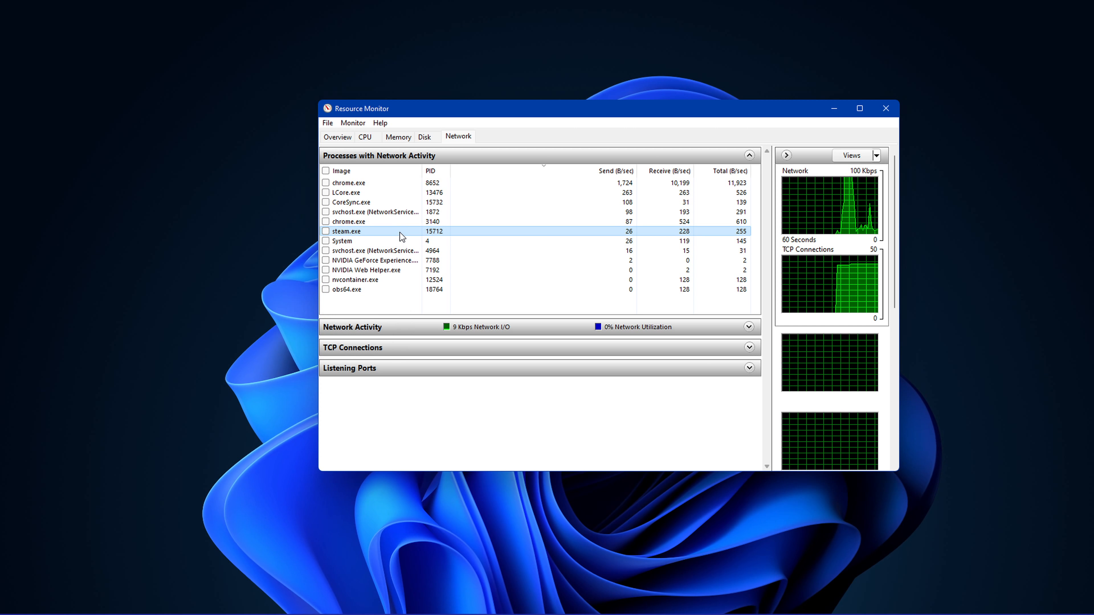
click(750, 155)
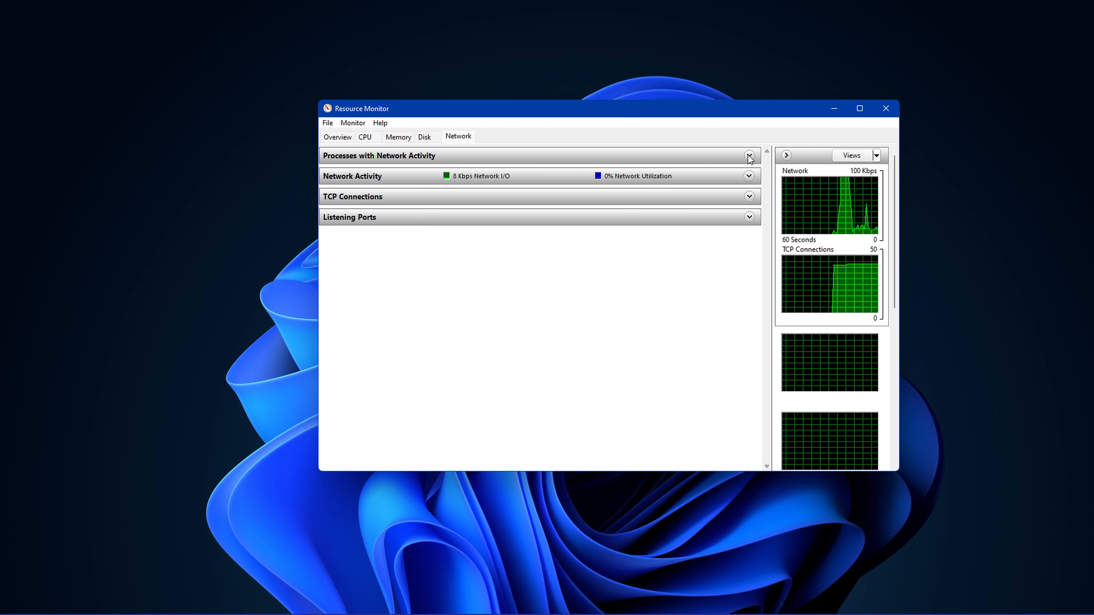
click(885, 108)
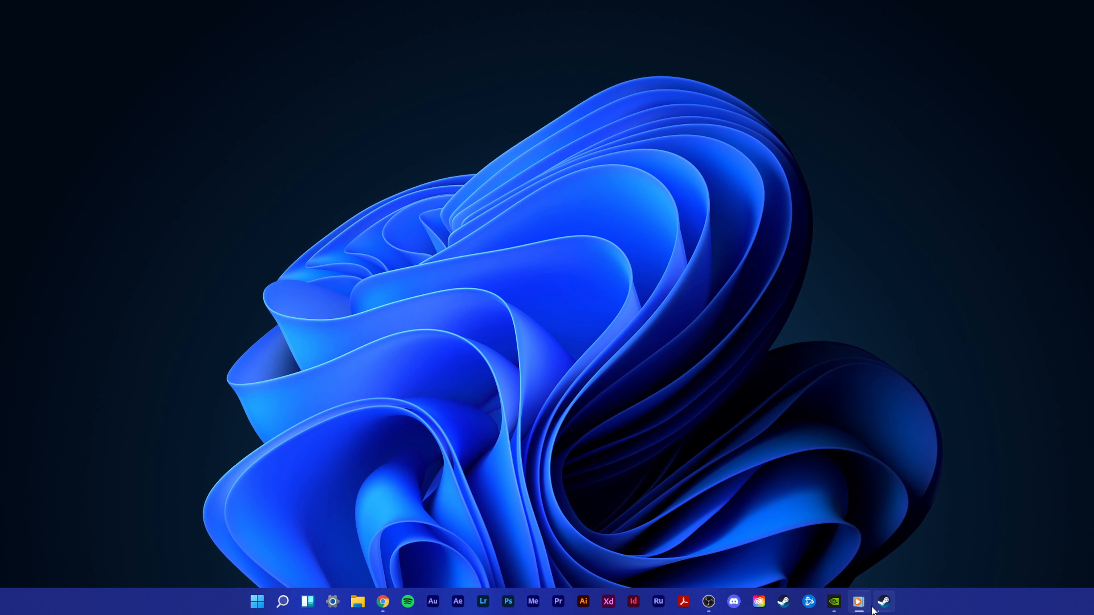
Check the Drivers page and Settings to confirm In-Game Overlay is off, then minimize GeForce Experience
click(833, 602)
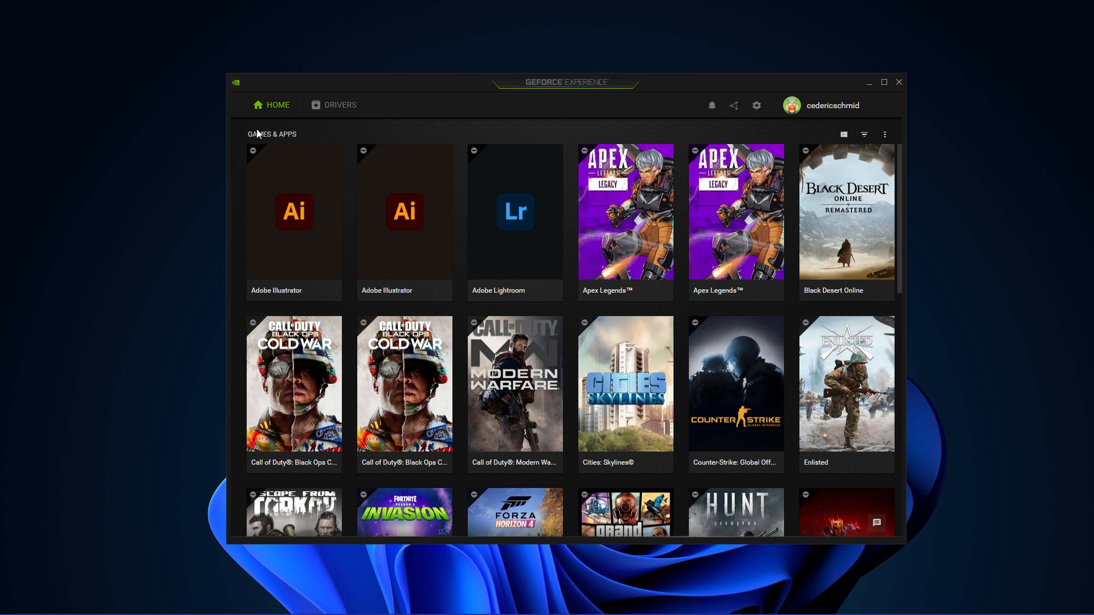
click(340, 105)
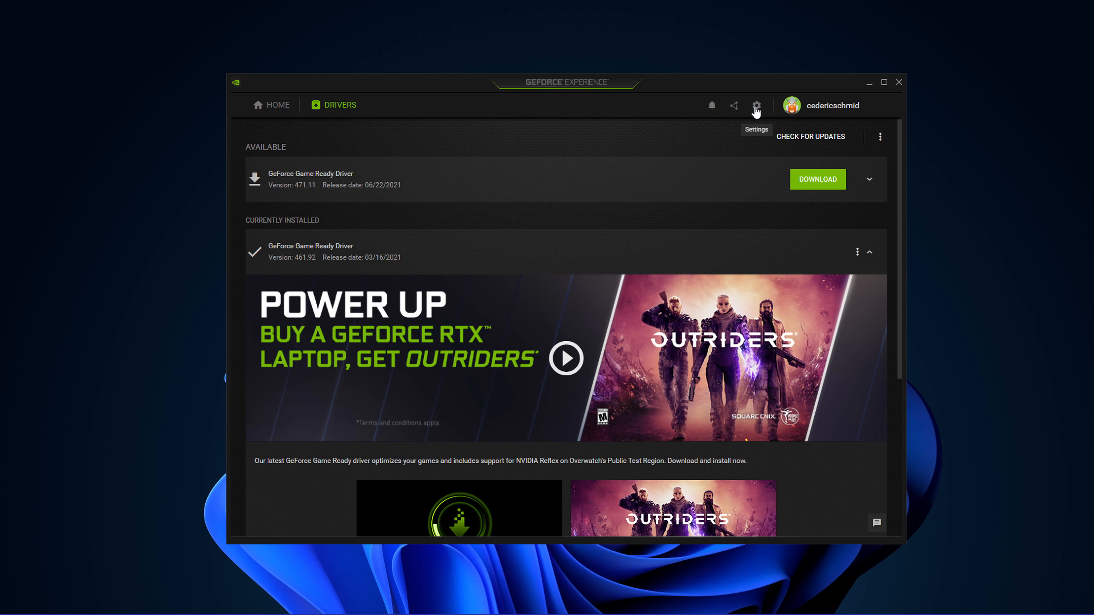
click(756, 106)
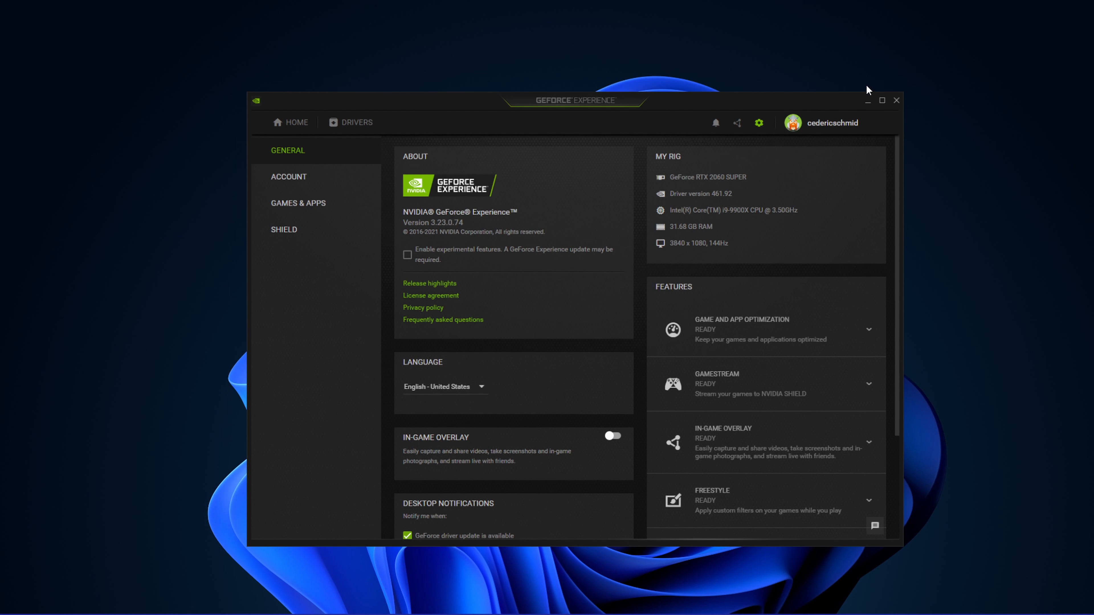
click(896, 100)
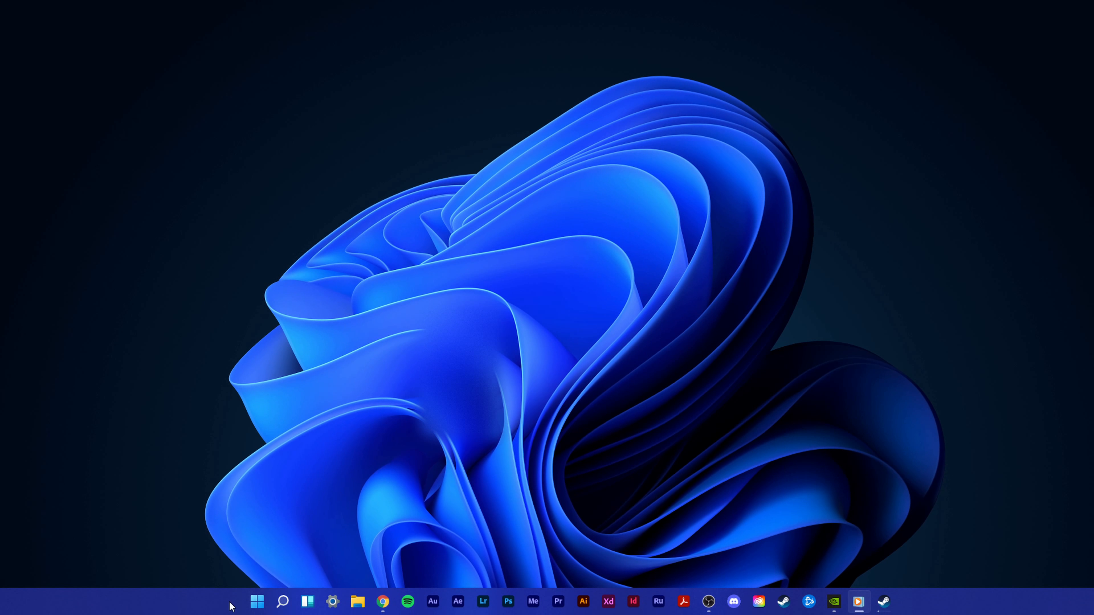
Start the Speedtest.net test with GO on the Luxembourg server in Chrome
click(382, 601)
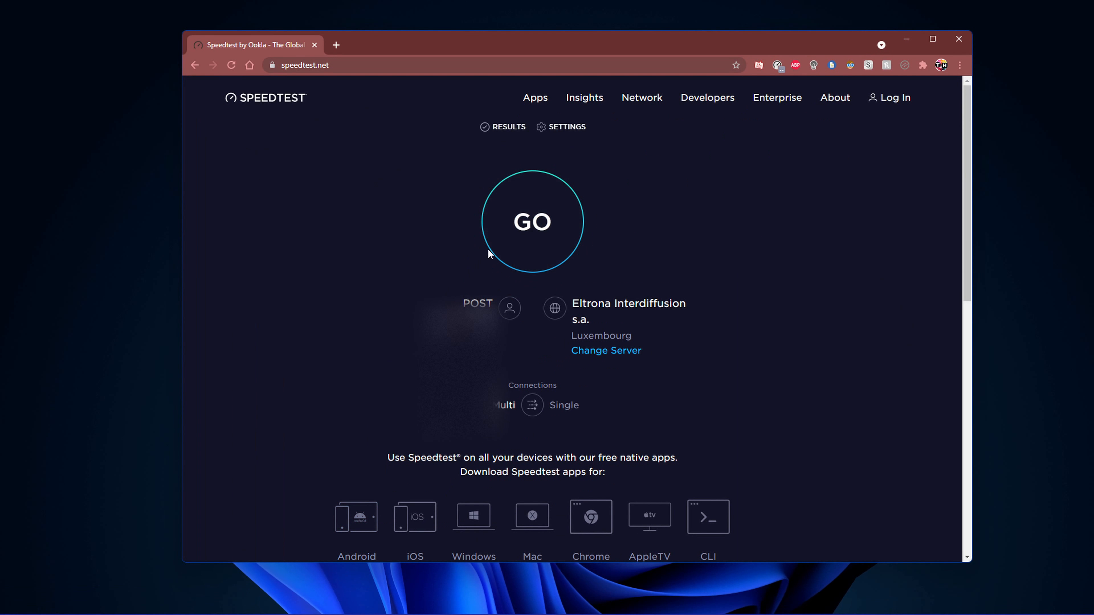
click(532, 222)
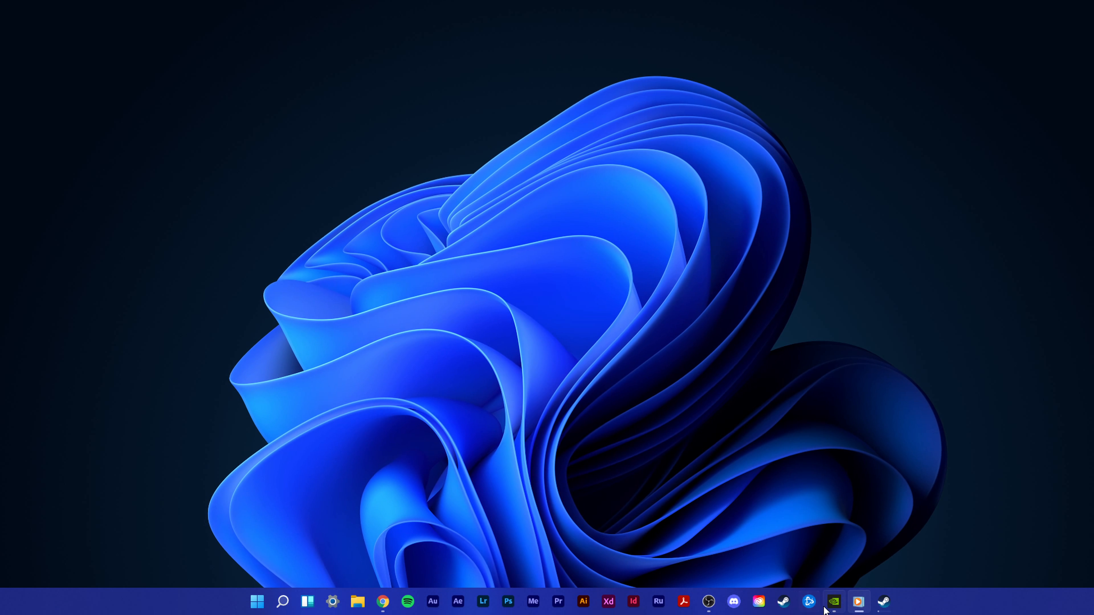
In Steam's Downloads settings, toggle 'Limit bandwidth to' off and back on
click(883, 602)
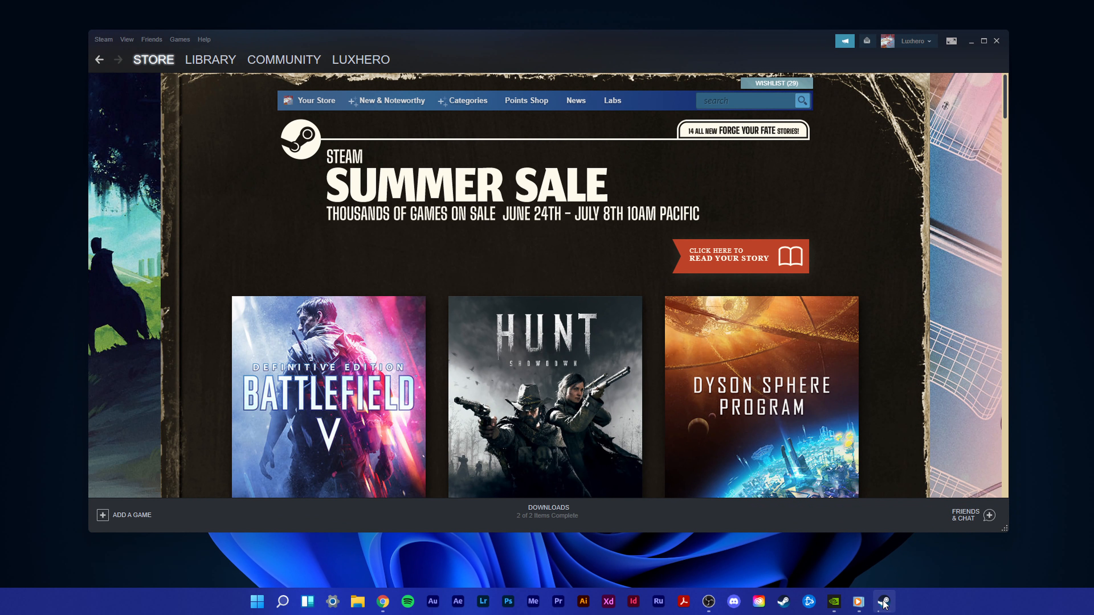
mouse_move(328, 398)
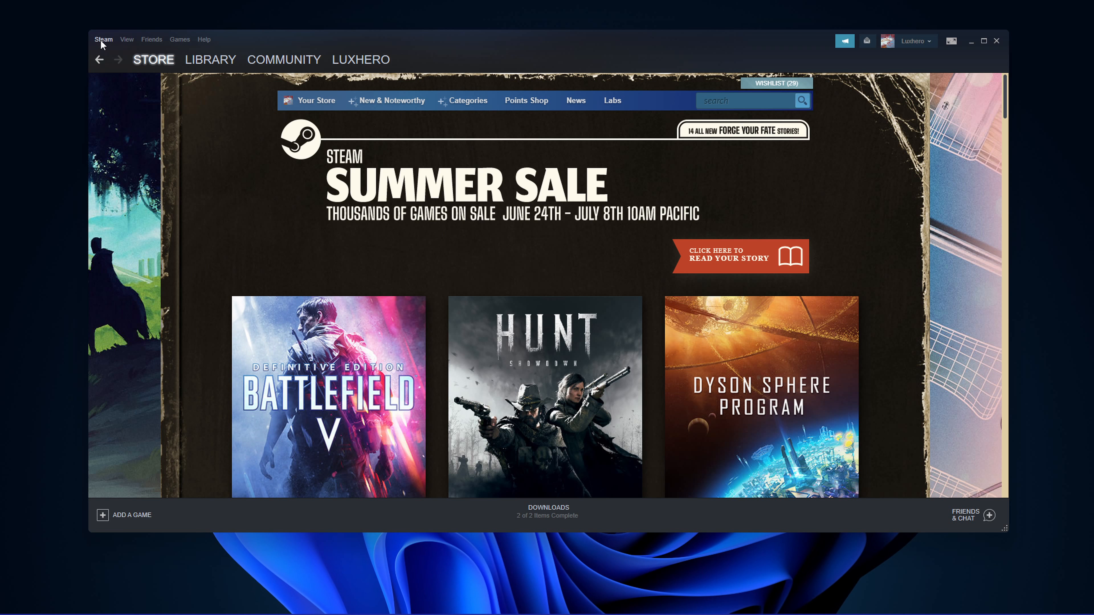
click(103, 40)
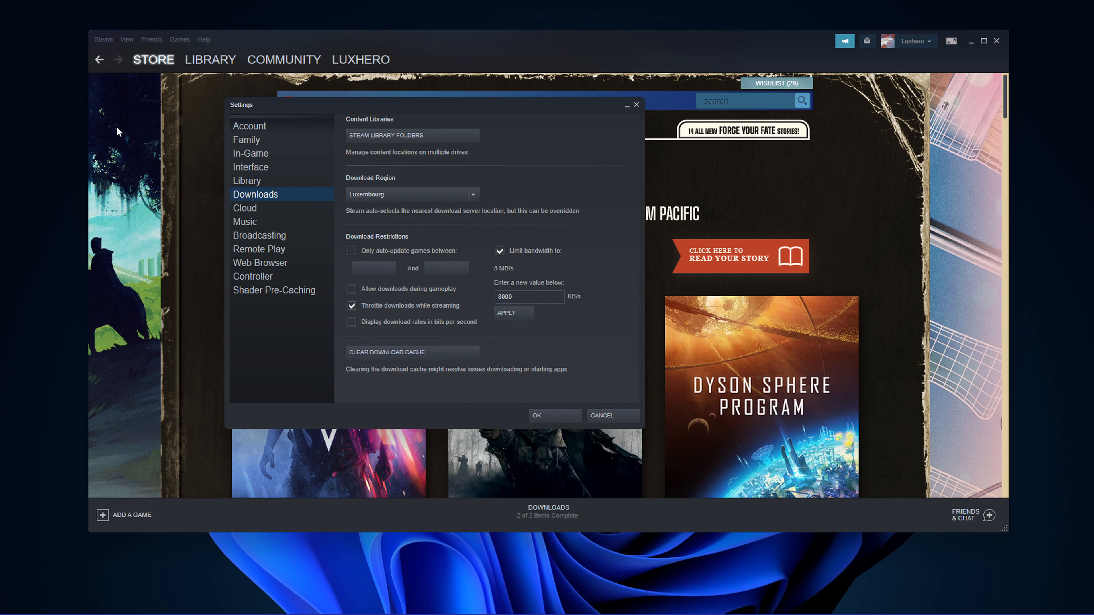
click(499, 251)
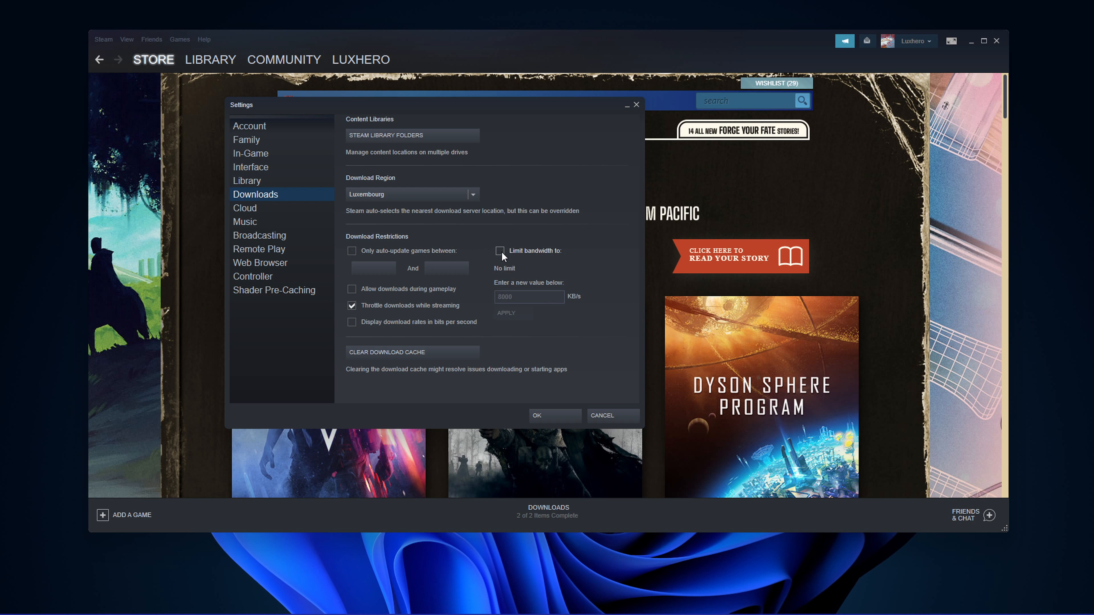
click(501, 251)
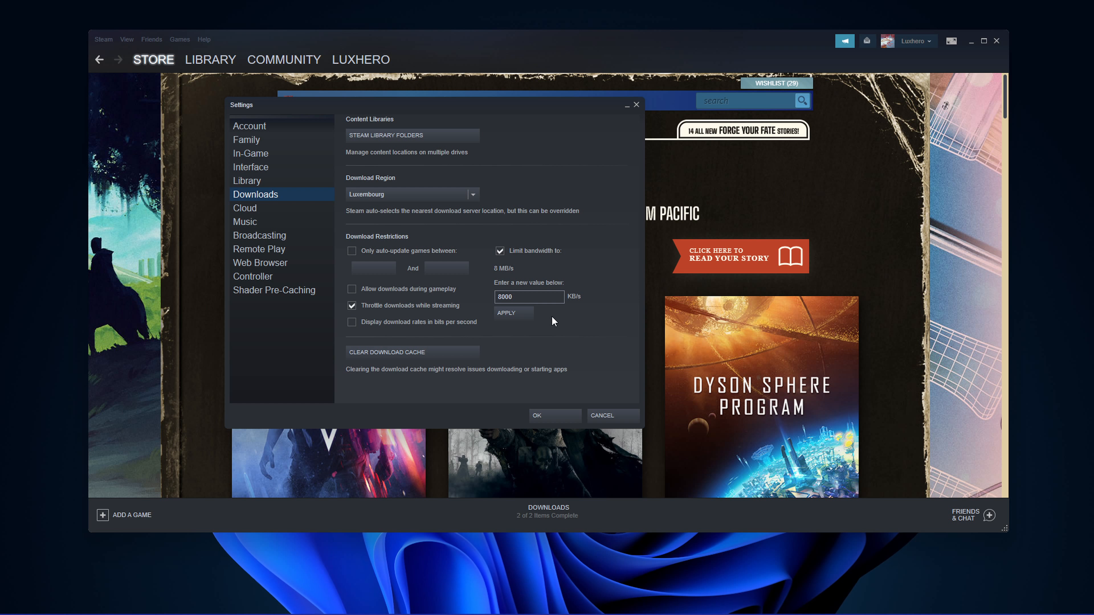
Enter 8000 KB/s as the bandwidth limit, confirm with OK and minimize Steam
click(529, 296)
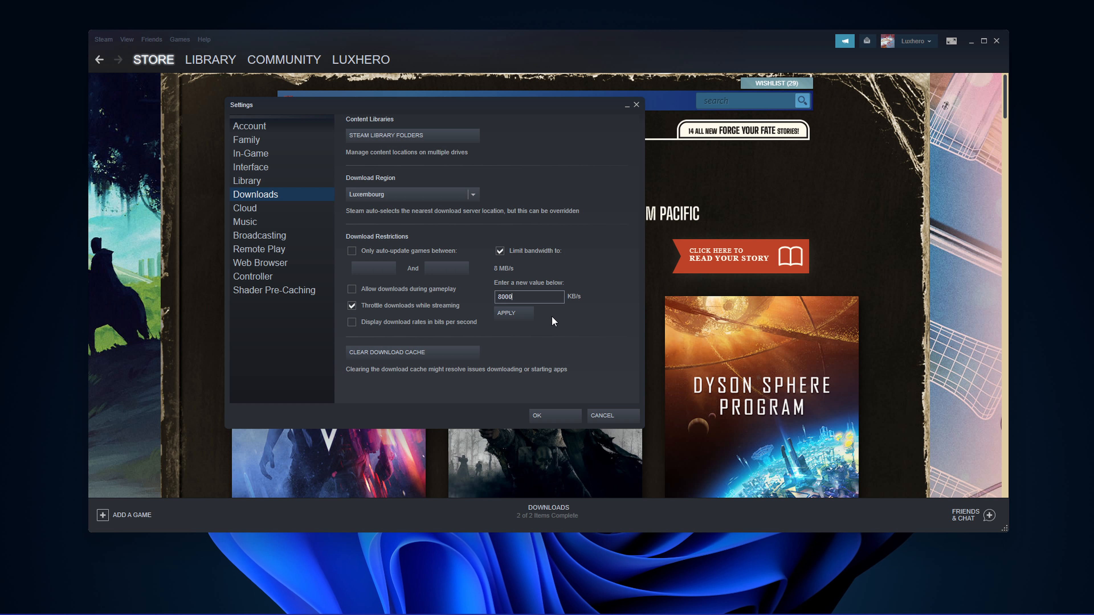
click(554, 416)
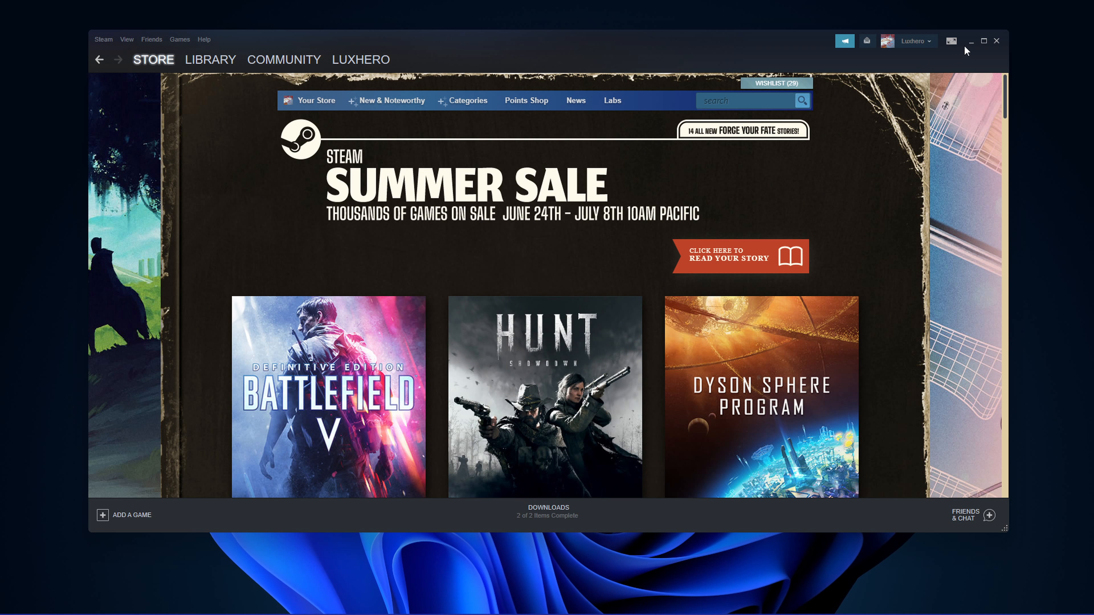
click(971, 40)
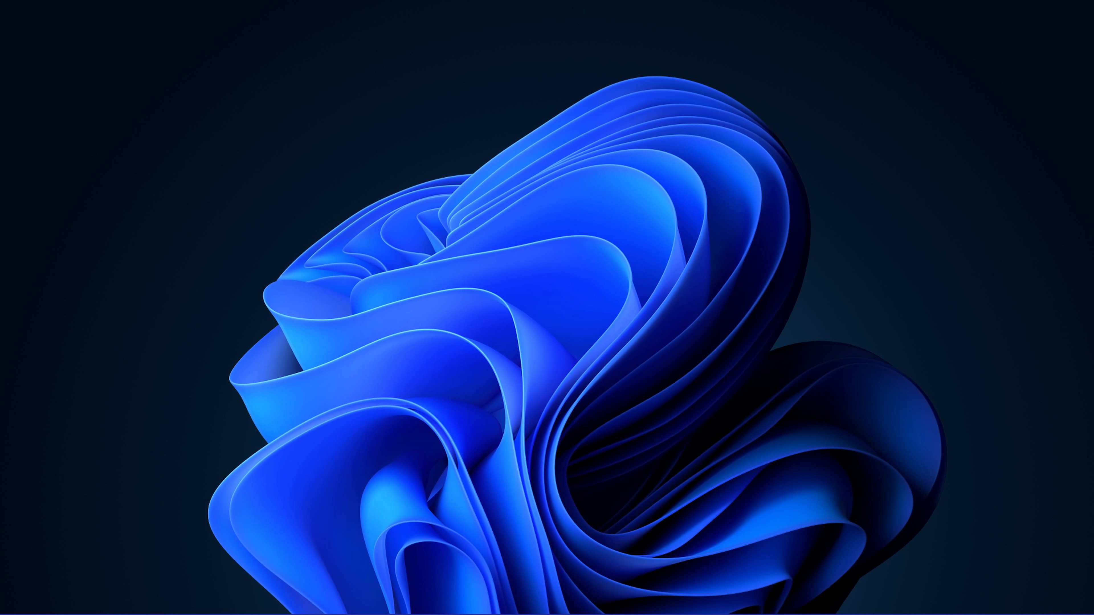
Reach the Temp folder via %temp% from Start and delete all selected items
click(256, 602)
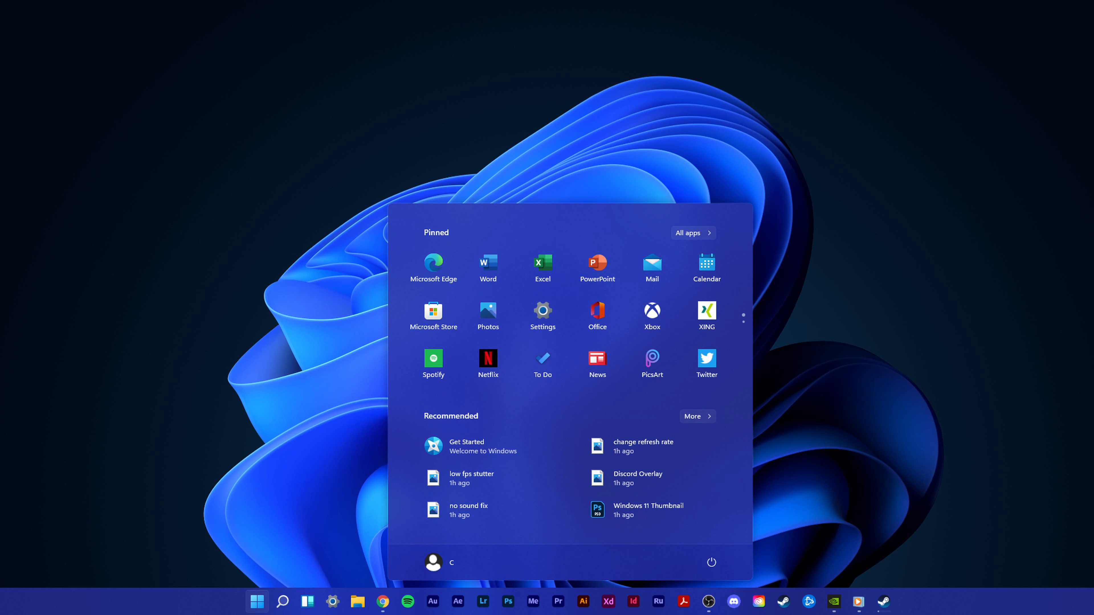
text(%temp%)
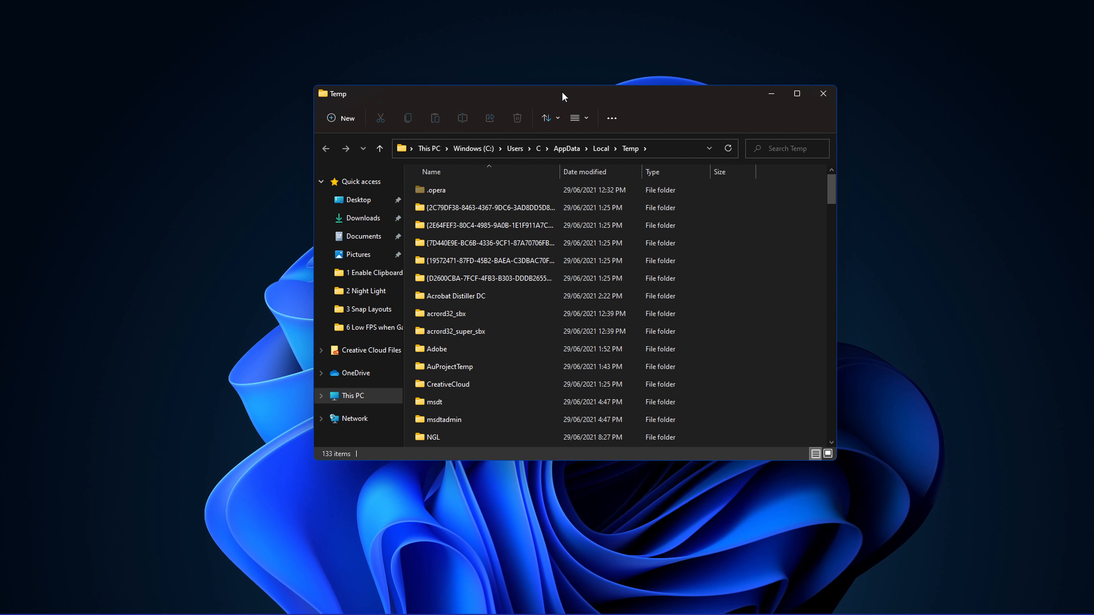
right_click(436, 189)
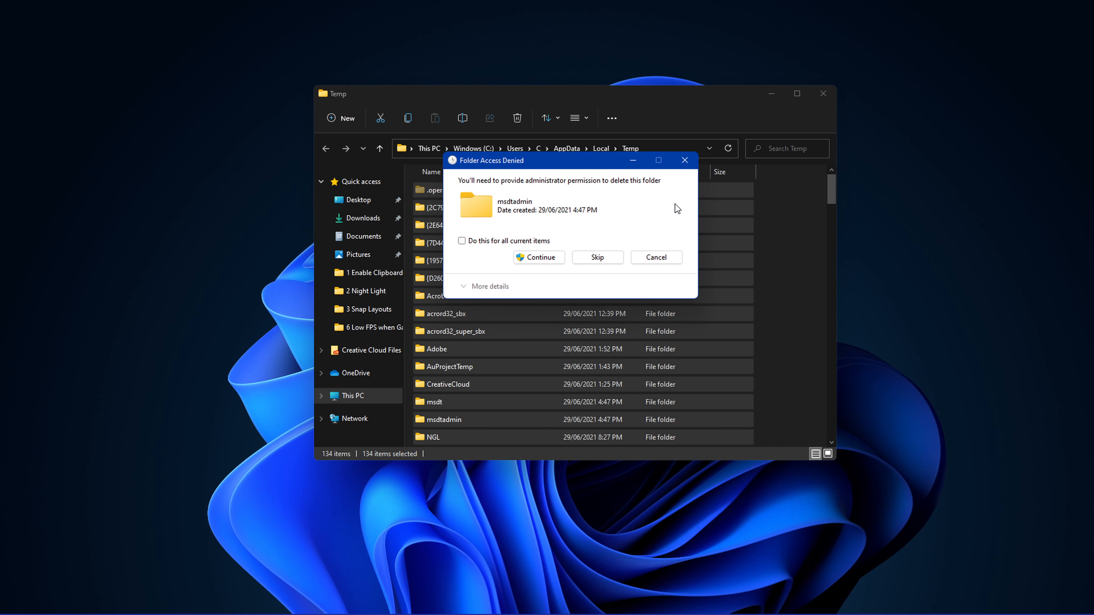
Continue as administrator for all items, dismiss the in-use warning leaving 23 files, and close Explorer
click(462, 241)
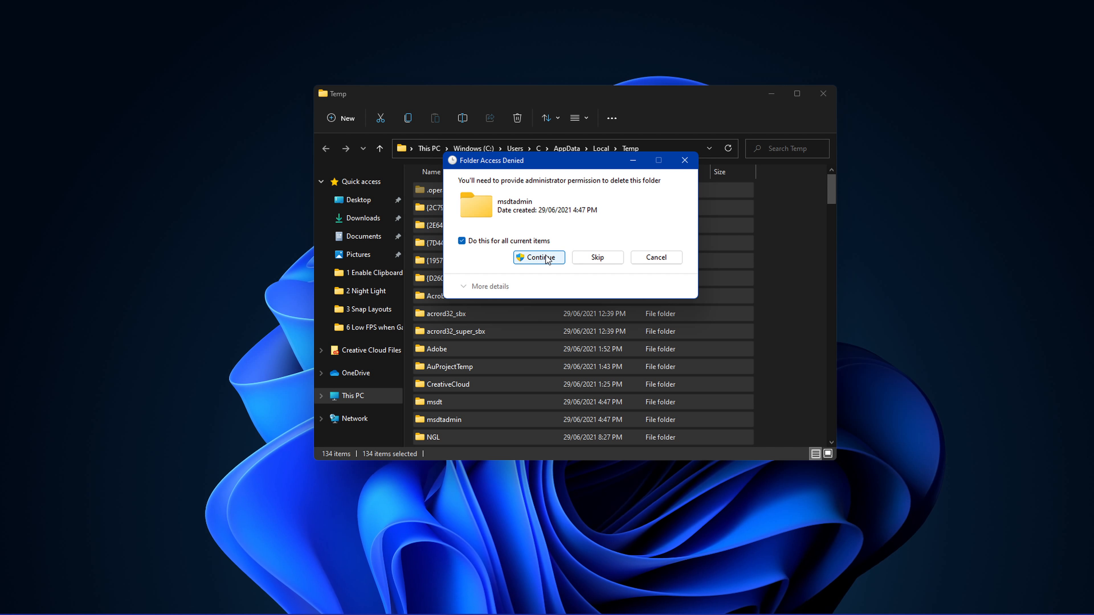
click(537, 257)
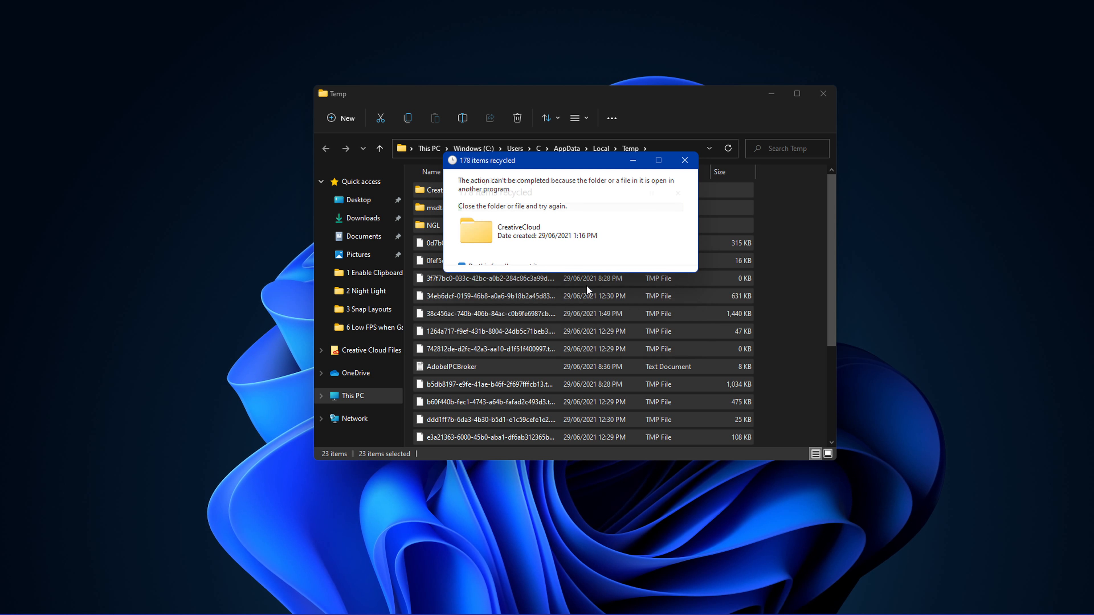
click(684, 159)
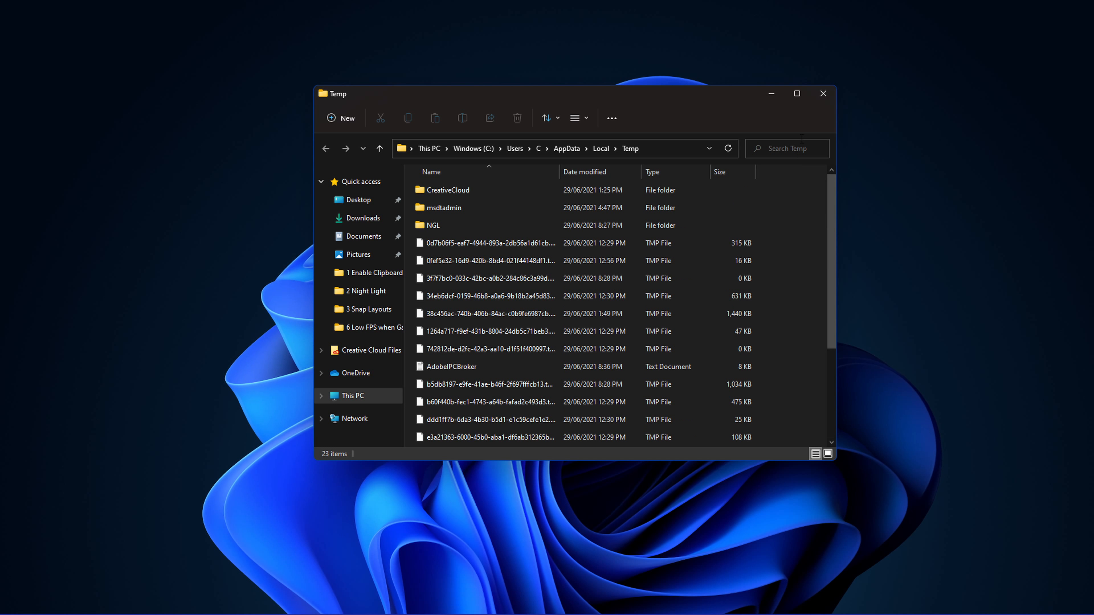
click(822, 93)
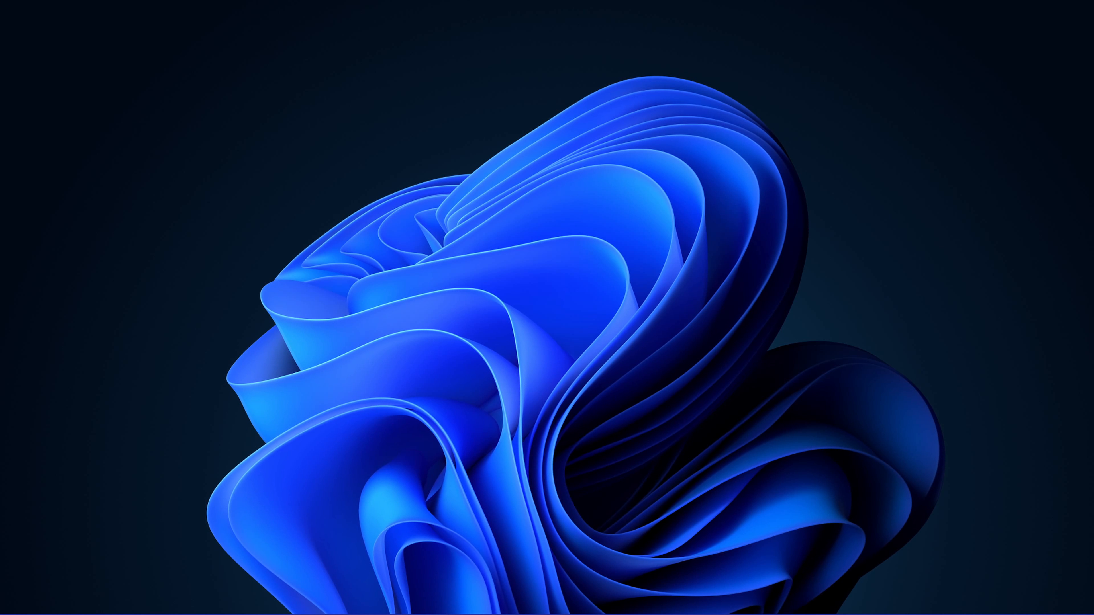